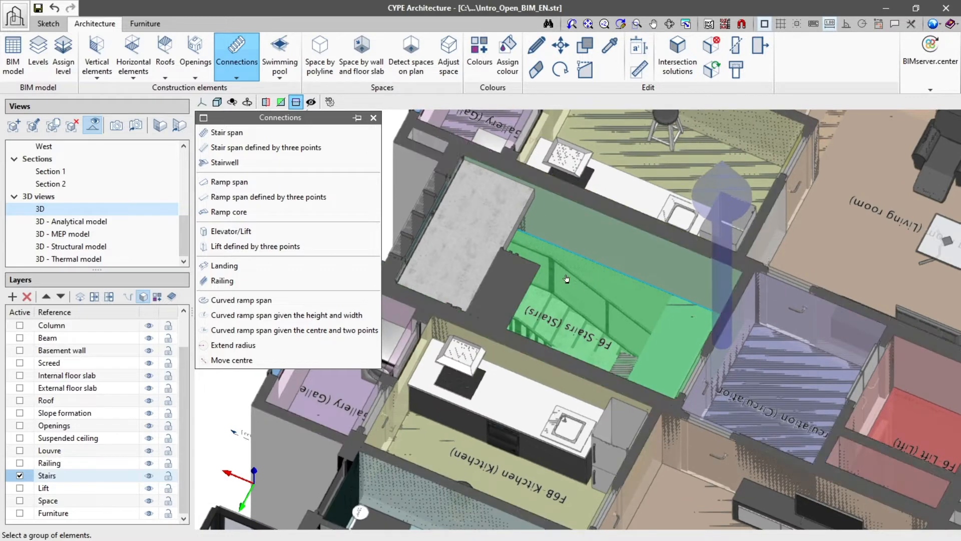
- Start a new stair span 'Example Stair' on Level 6 with 5 cm nosing enabled
{"action": "left_click", "coordinate": [226, 132]}
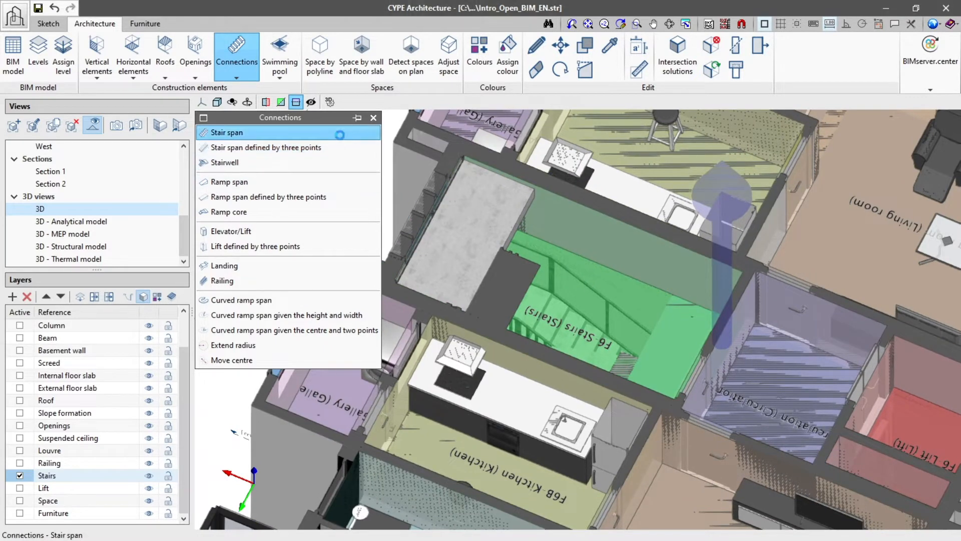
{"action": "left_click", "coordinate": [225, 132]}
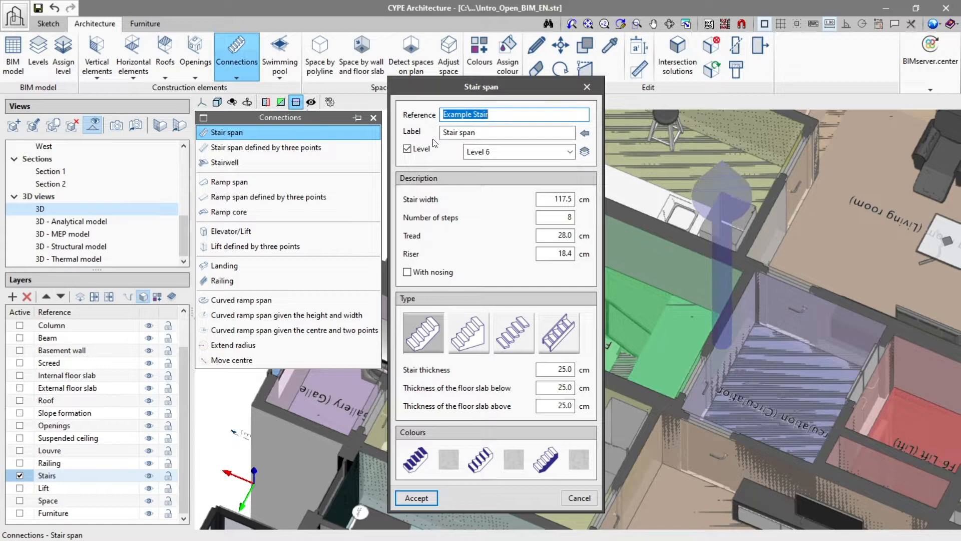
{"action": "mouse_move", "coordinate": [433, 161]}
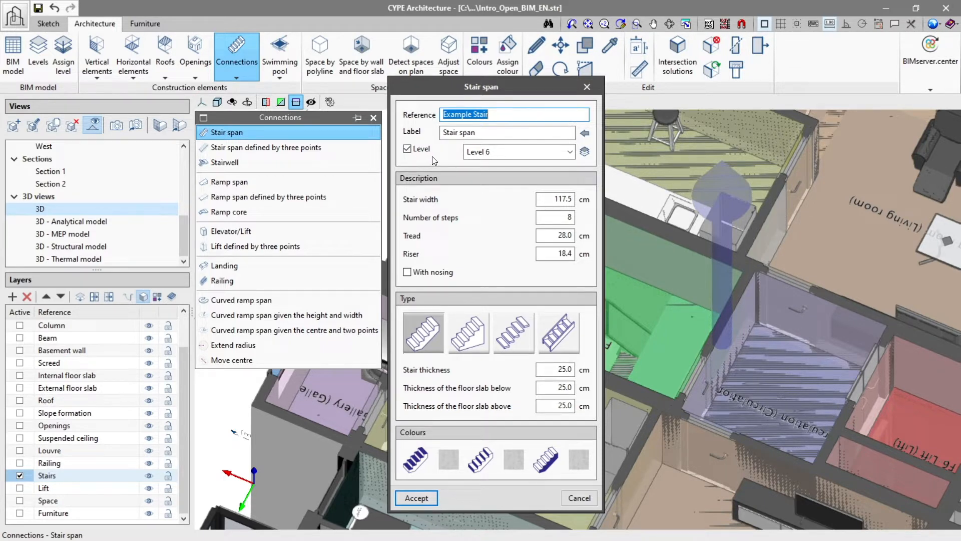
{"action": "mouse_move", "coordinate": [498, 182]}
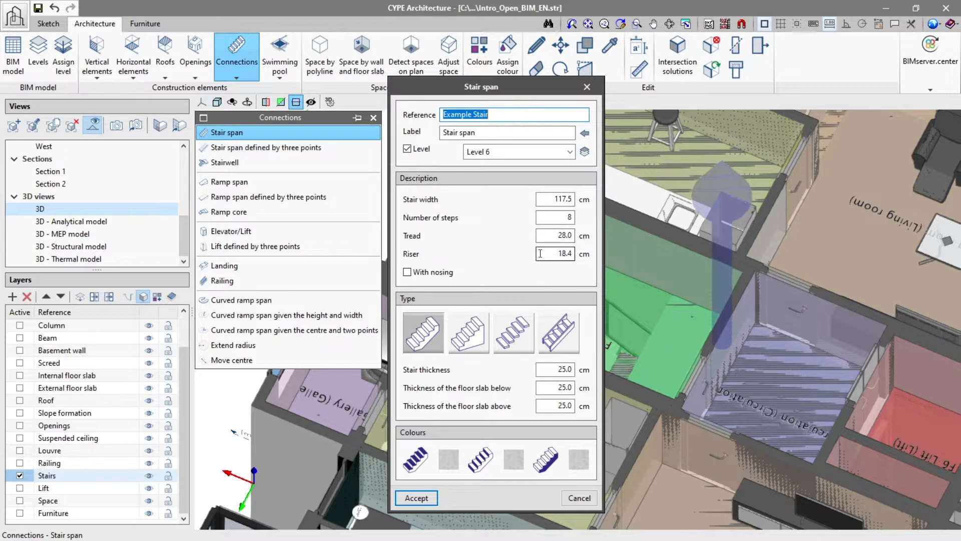
{"action": "left_click", "coordinate": [407, 271]}
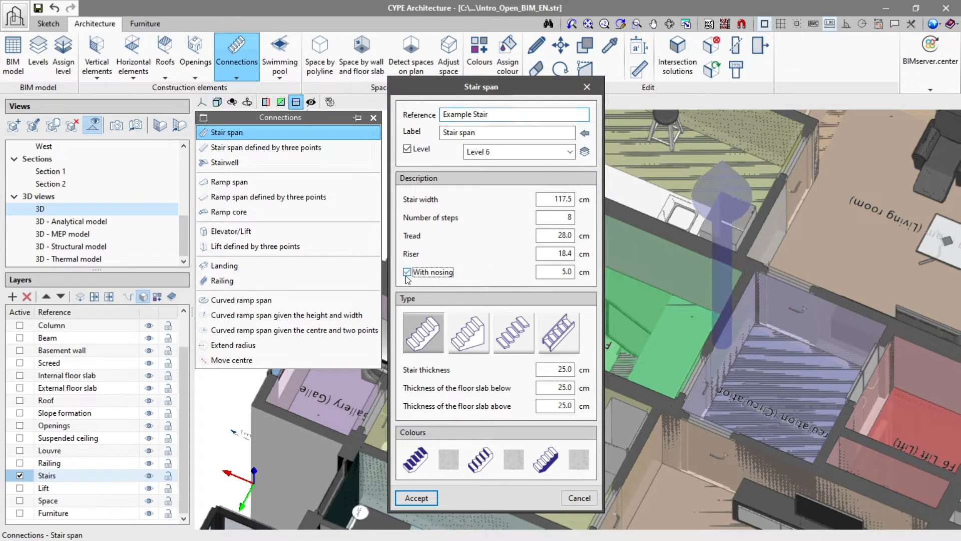
- Turn nosing off for Example Stair and leave the finish textures unchanged
{"action": "left_click", "coordinate": [407, 272]}
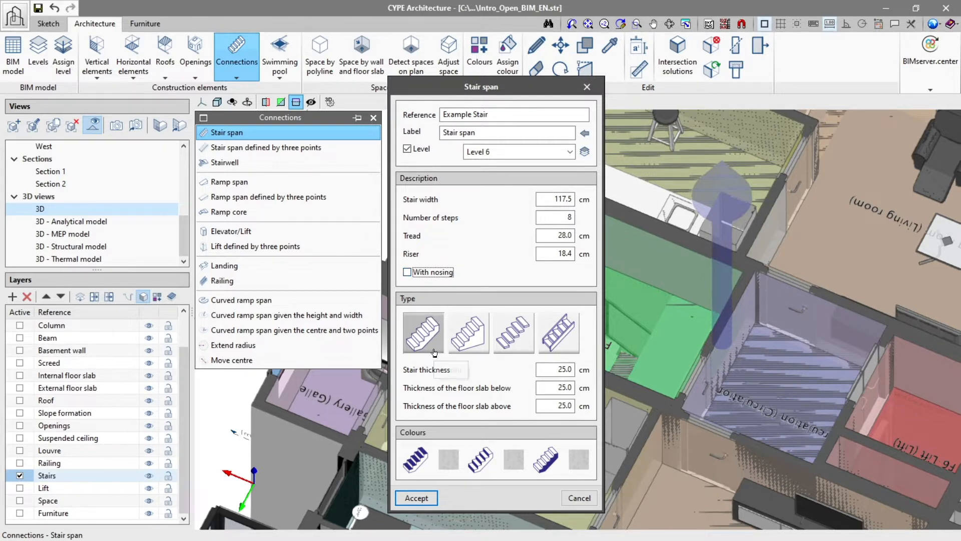
{"action": "mouse_move", "coordinate": [512, 332]}
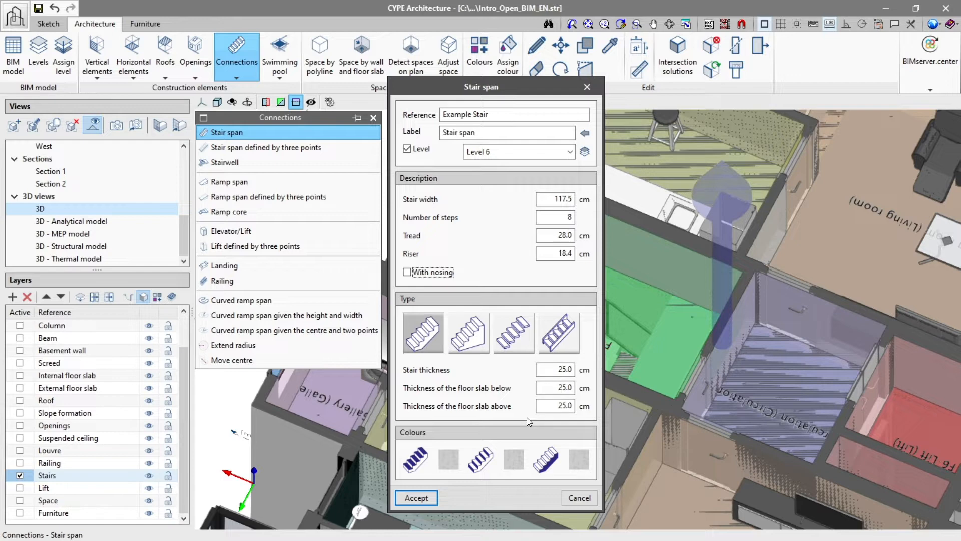
{"action": "mouse_move", "coordinate": [486, 435]}
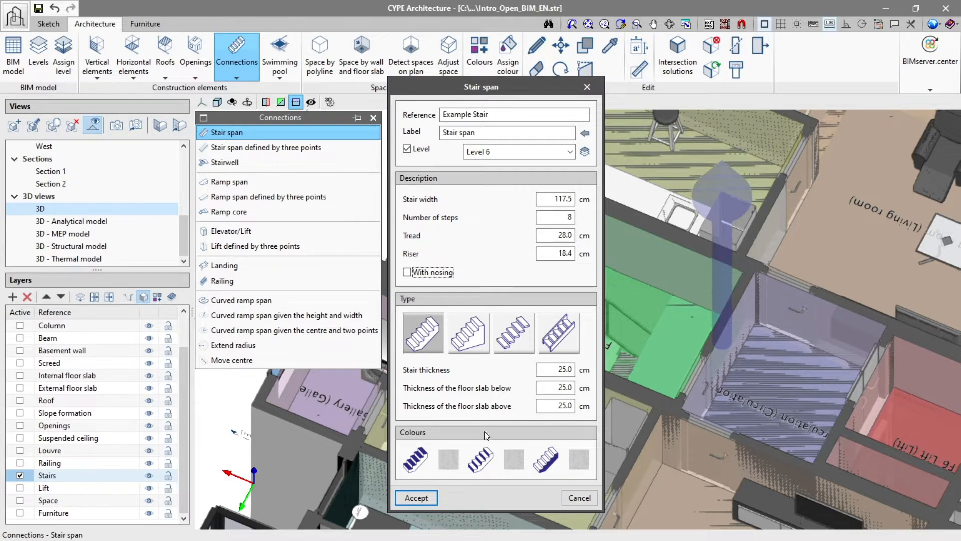
{"action": "left_click", "coordinate": [448, 460]}
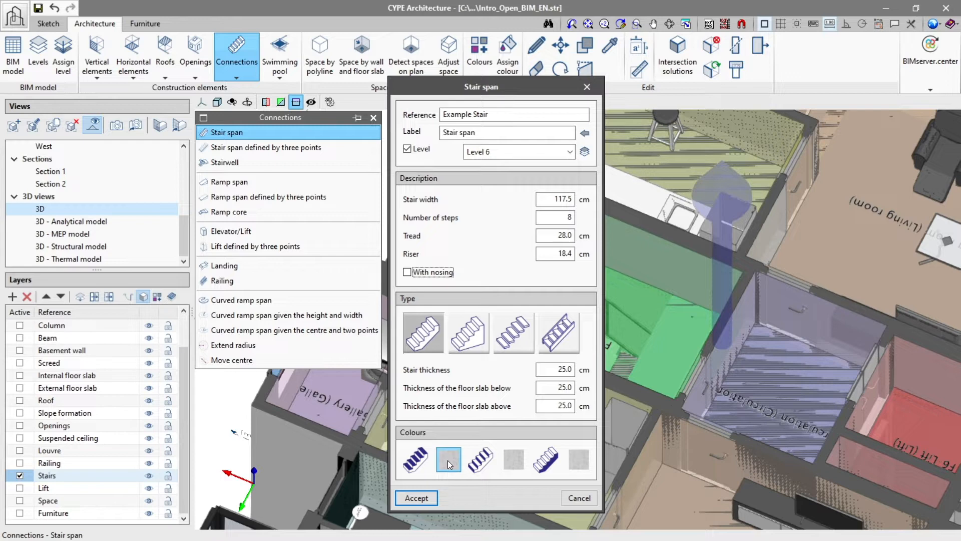
{"action": "left_click", "coordinate": [448, 460]}
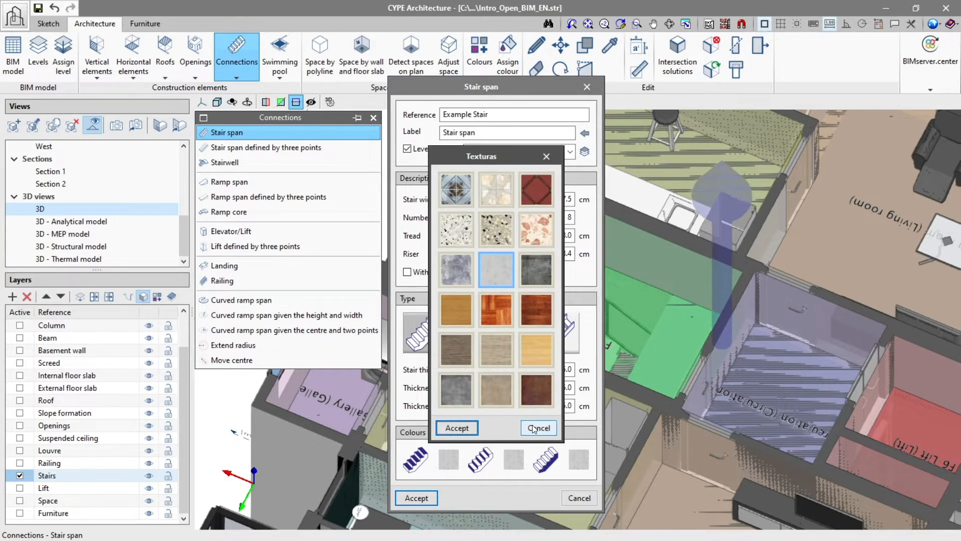
{"action": "left_click", "coordinate": [538, 428]}
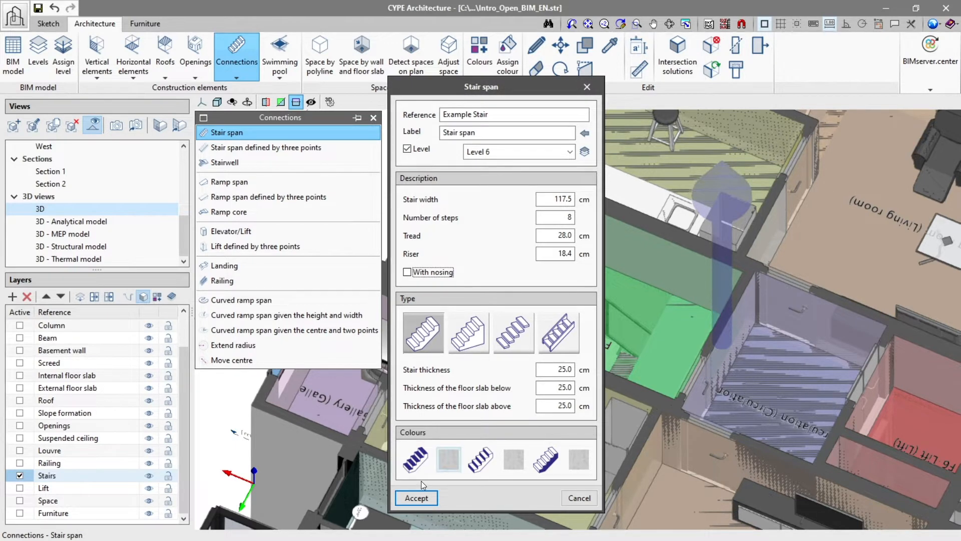
- Place the solid Example Stair span in the green stairs area and close its settings
{"action": "left_click", "coordinate": [416, 497]}
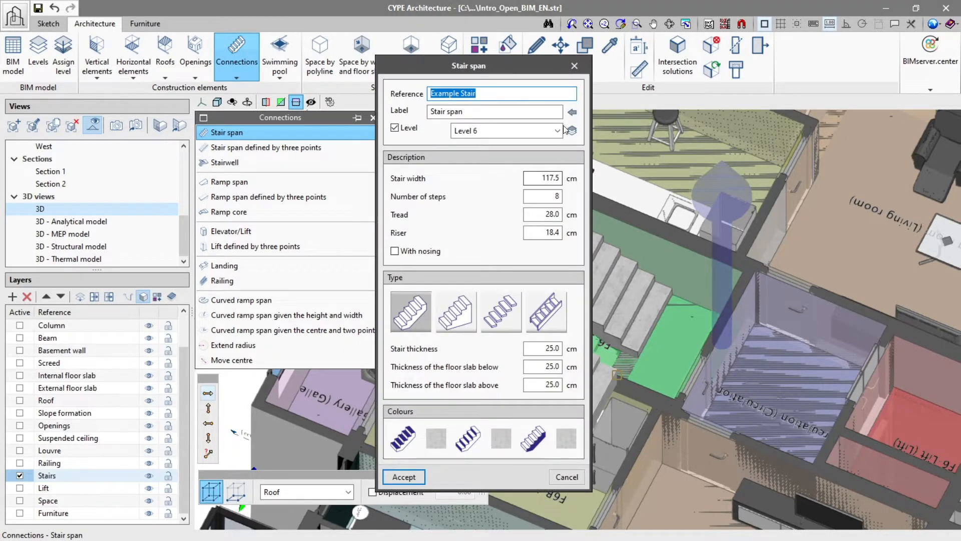
{"action": "left_click", "coordinate": [404, 476]}
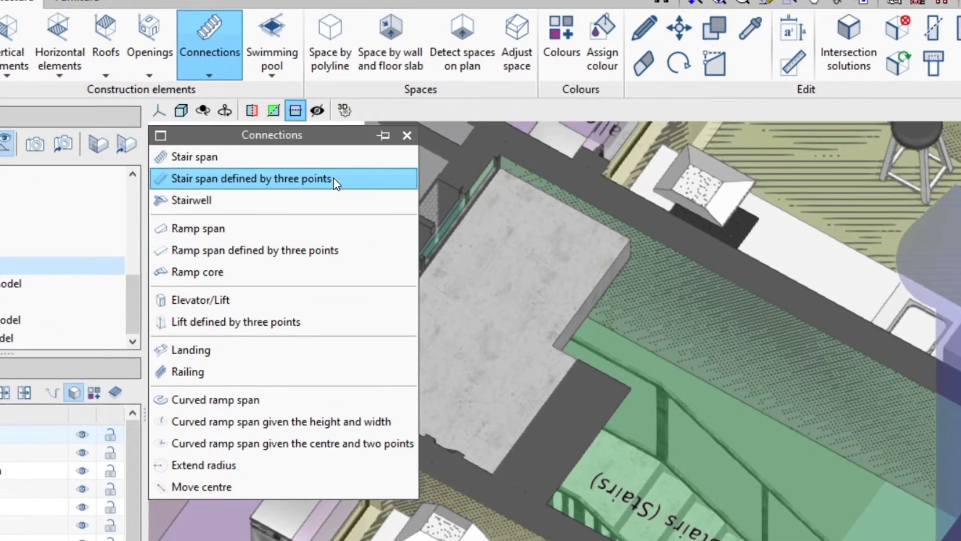
- Start a three-point stair span with an 18.4 cm riser
{"action": "left_click", "coordinate": [251, 179]}
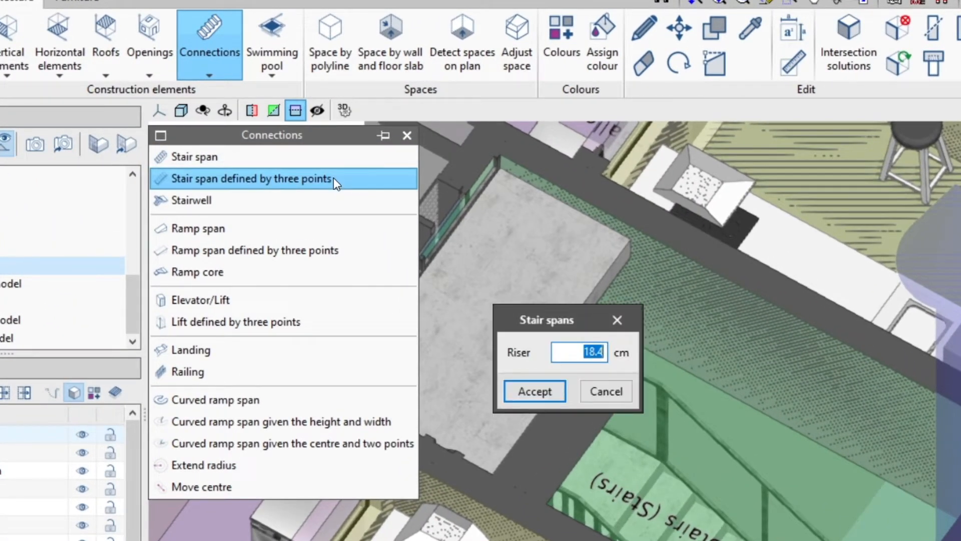
{"action": "mouse_move", "coordinate": [538, 405]}
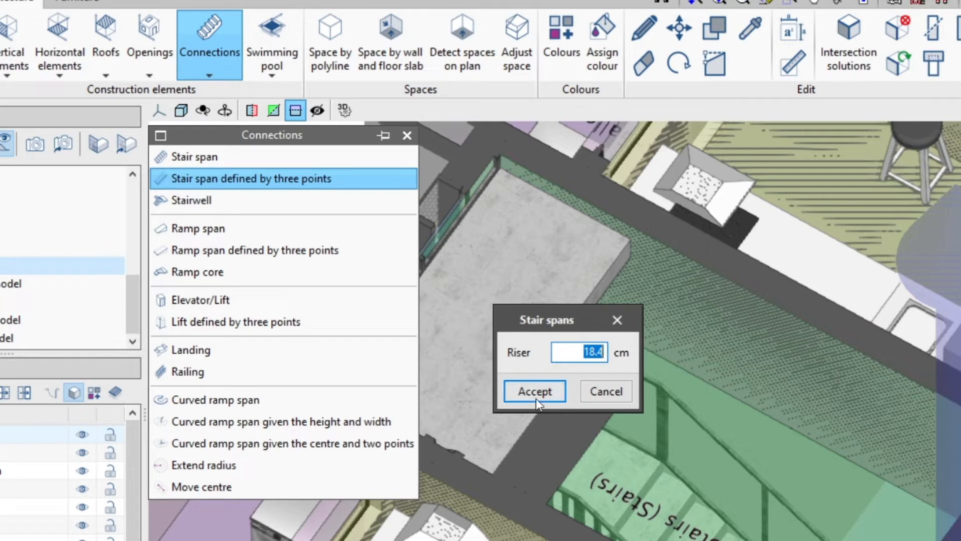
{"action": "mouse_move", "coordinate": [553, 414]}
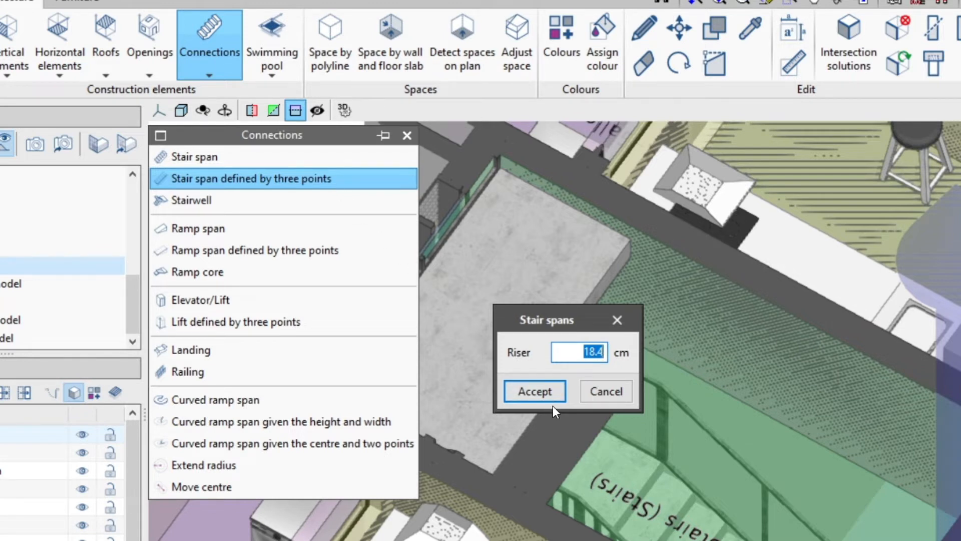
{"action": "mouse_move", "coordinate": [572, 382]}
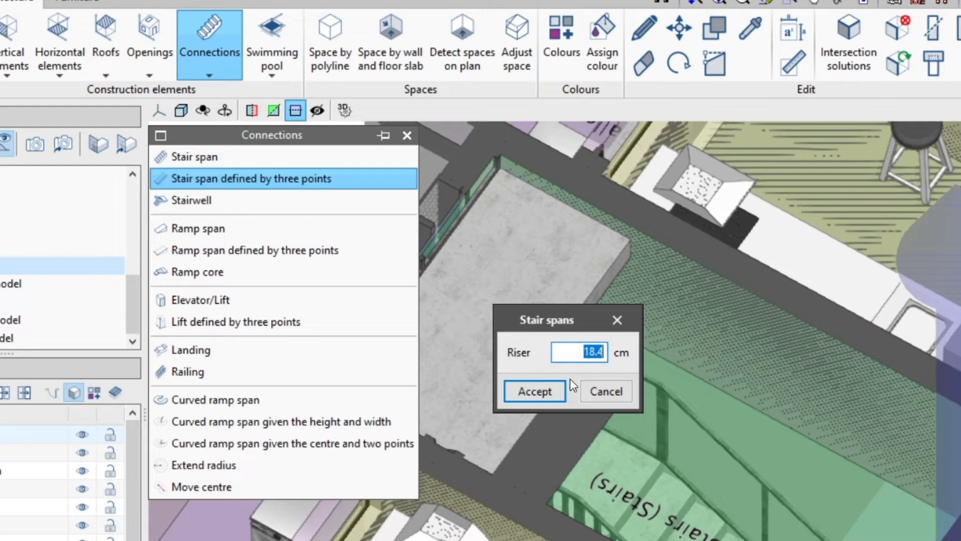
{"action": "left_click", "coordinate": [534, 392]}
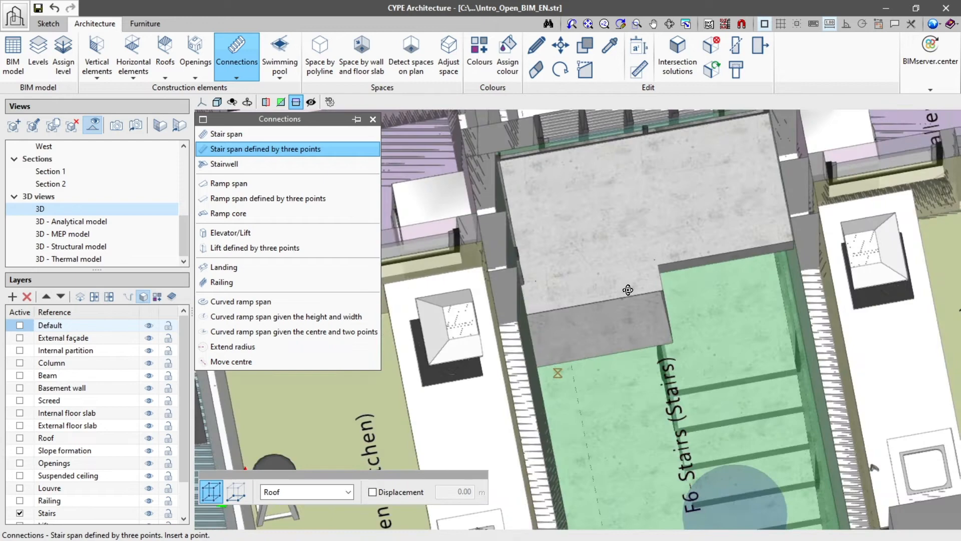
- Name the nine-step stairwell stair 'Example Stair 2' and assign it to a level
{"action": "left_click_drag", "start_coordinate": [628, 289], "coordinate": [667, 380]}
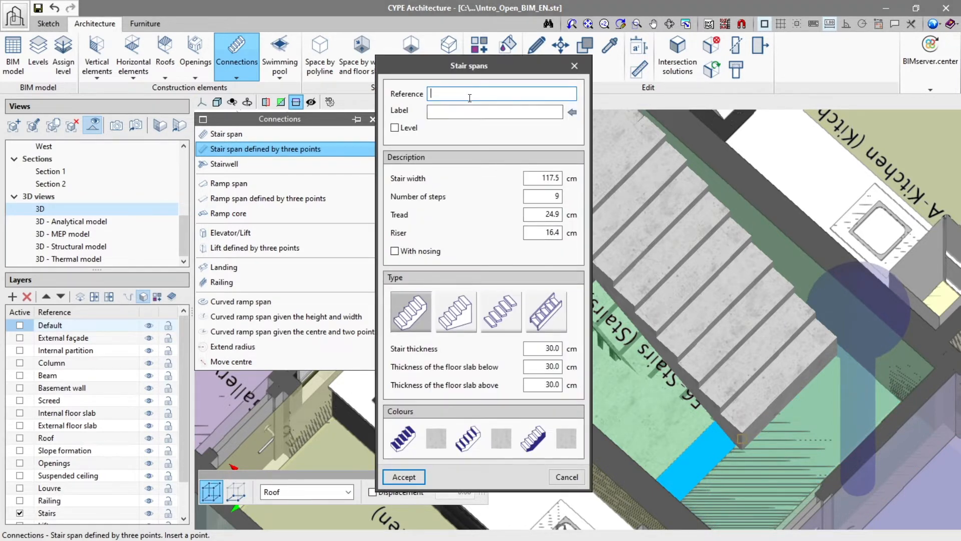
{"action": "type", "text": "Example Stair 2"}
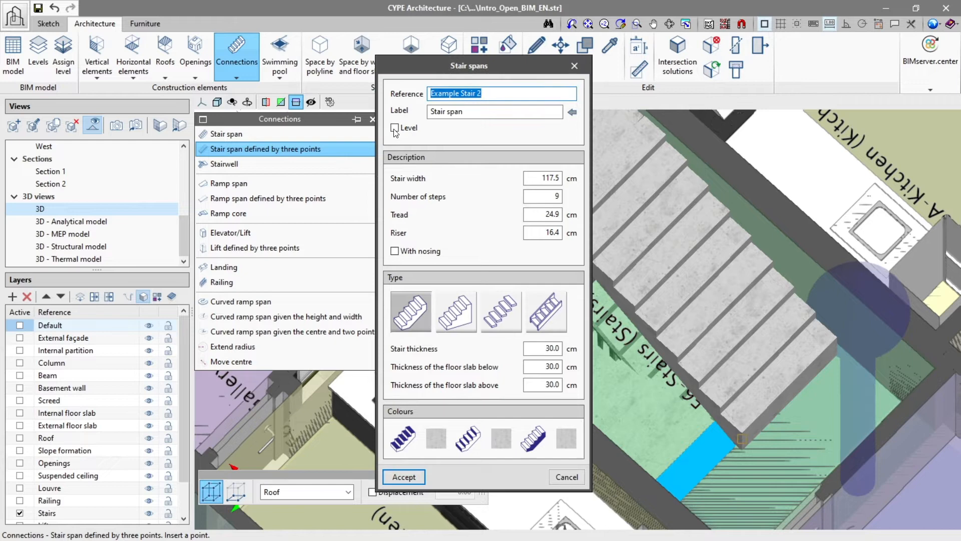
{"action": "left_click", "coordinate": [394, 127]}
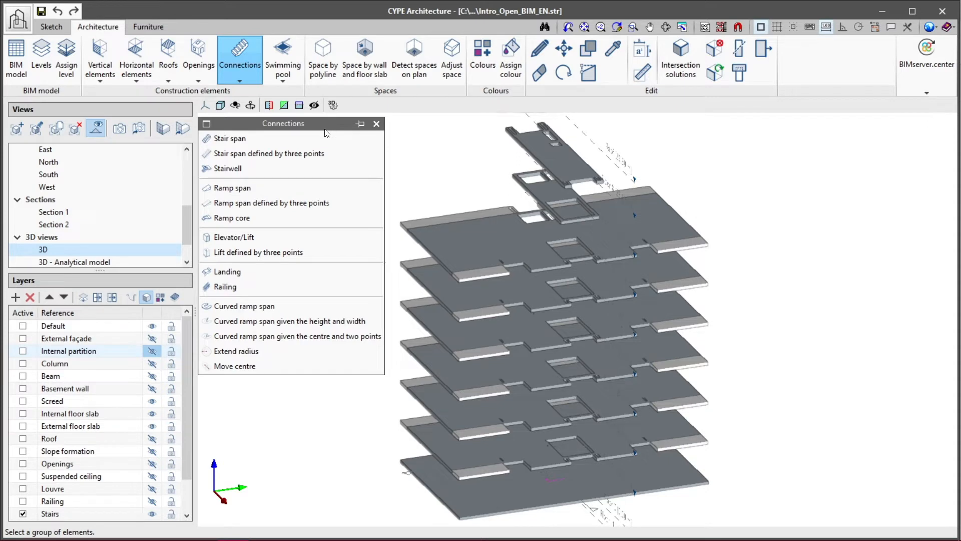
- Insert a stairwell after reviewing its stair span, landing and railing settings
{"action": "left_click", "coordinate": [227, 169]}
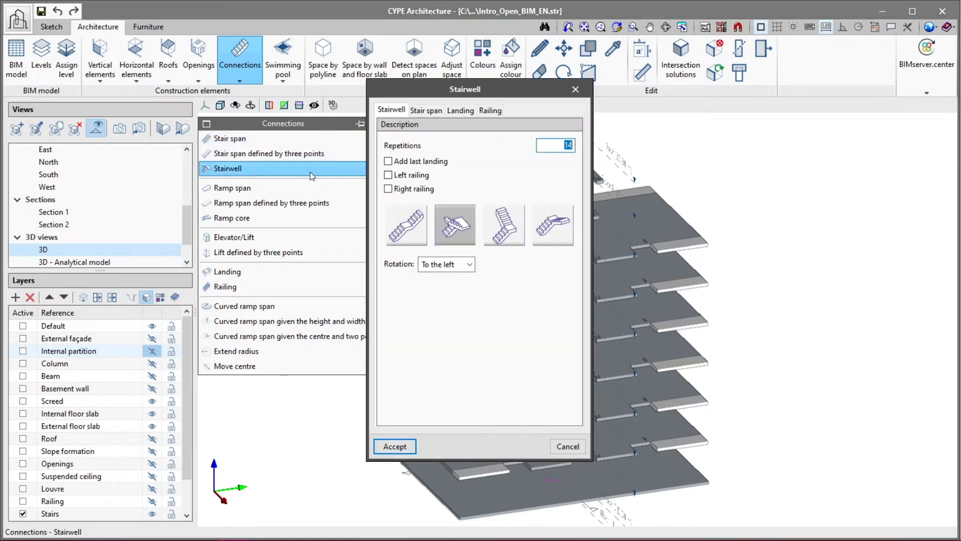
{"action": "mouse_move", "coordinate": [534, 186]}
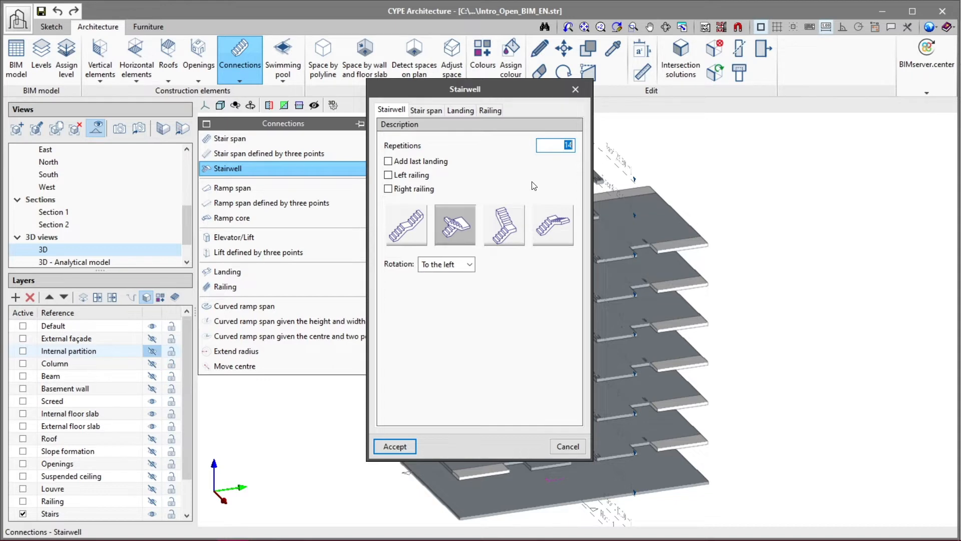
{"action": "left_click_drag", "start_coordinate": [464, 89], "coordinate": [513, 96]}
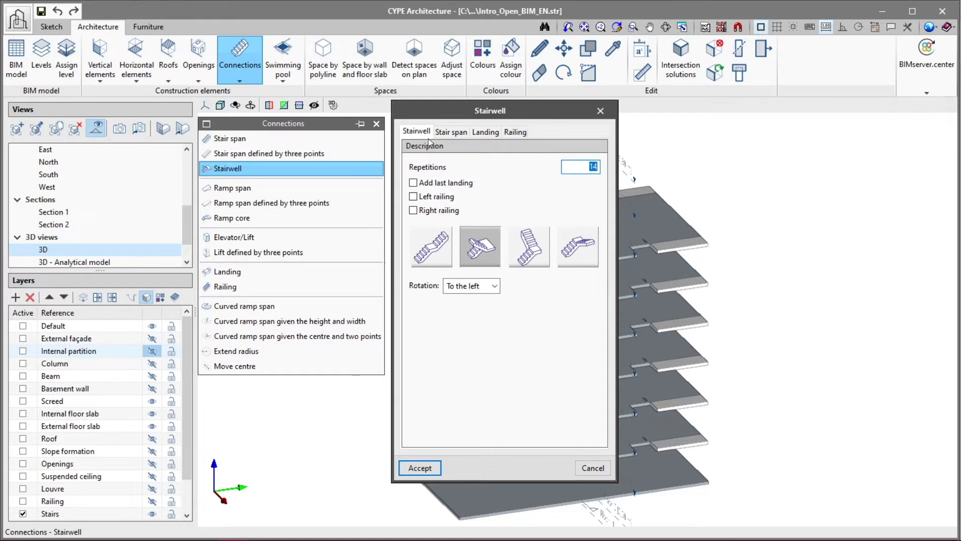
{"action": "mouse_move", "coordinate": [414, 138]}
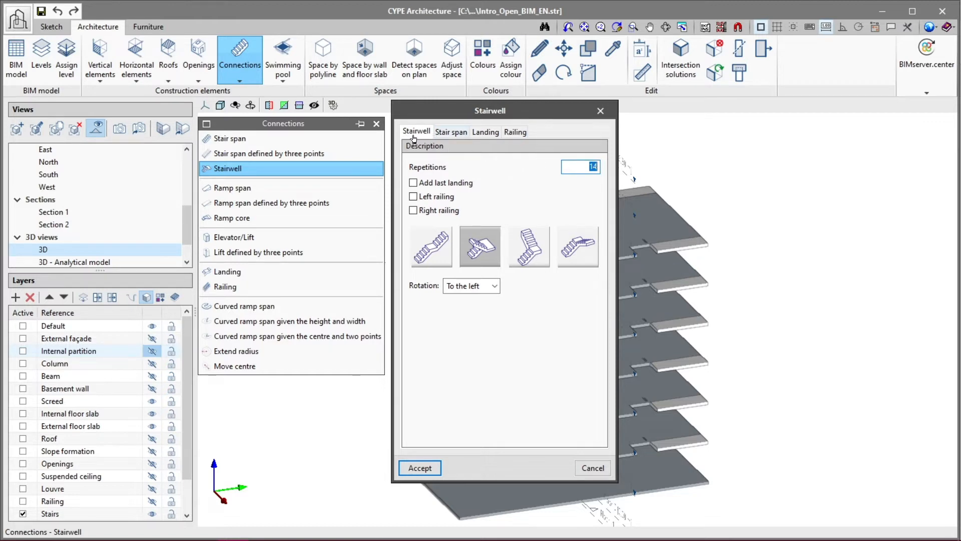
{"action": "mouse_move", "coordinate": [574, 179]}
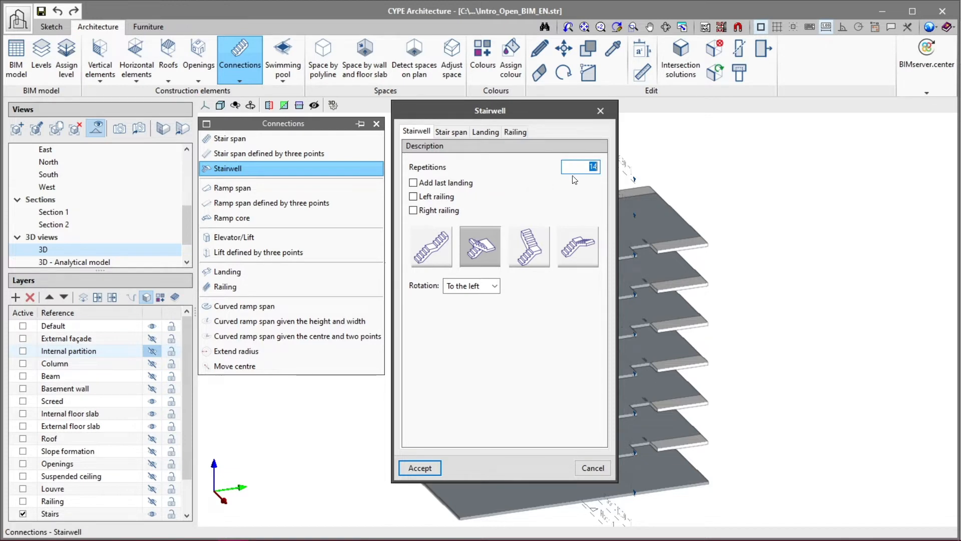
{"action": "mouse_move", "coordinate": [481, 252]}
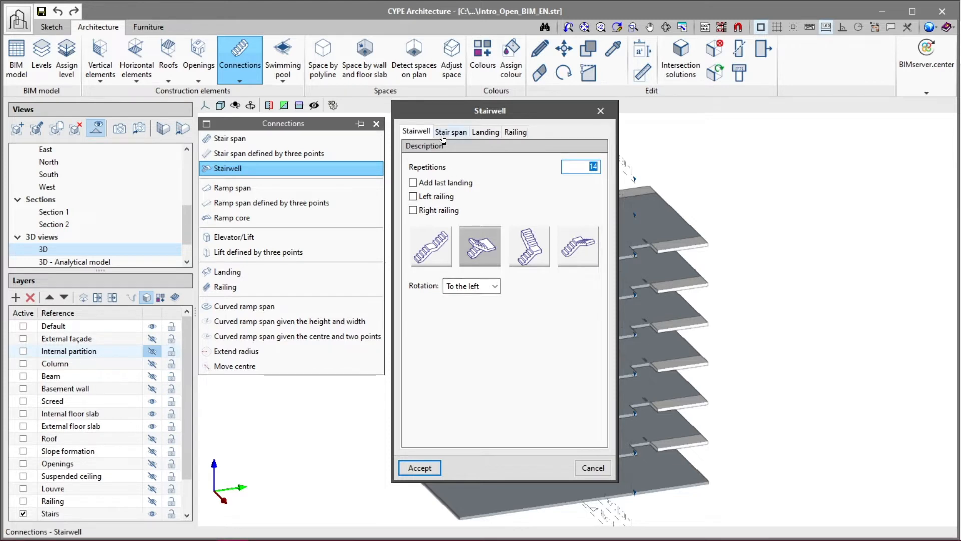
{"action": "left_click", "coordinate": [451, 132]}
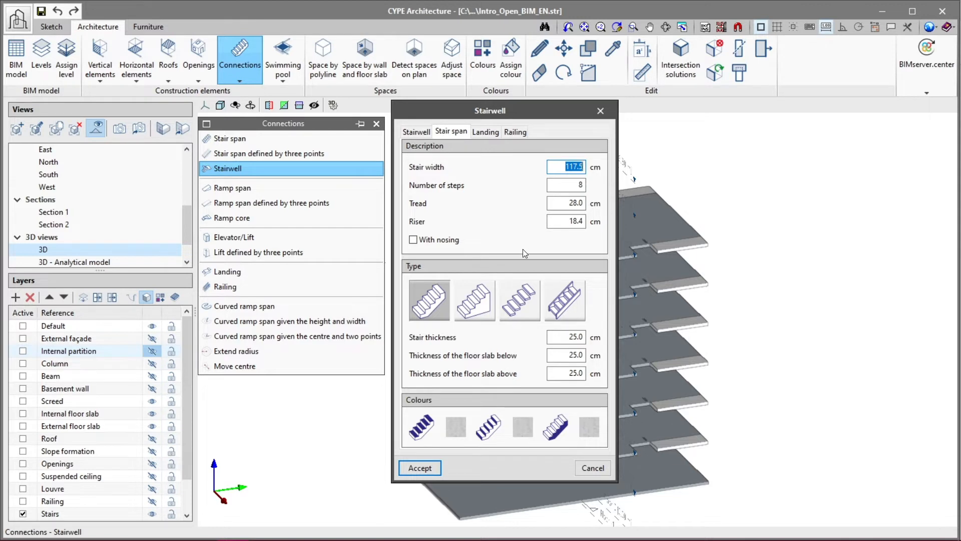
{"action": "mouse_move", "coordinate": [492, 159]}
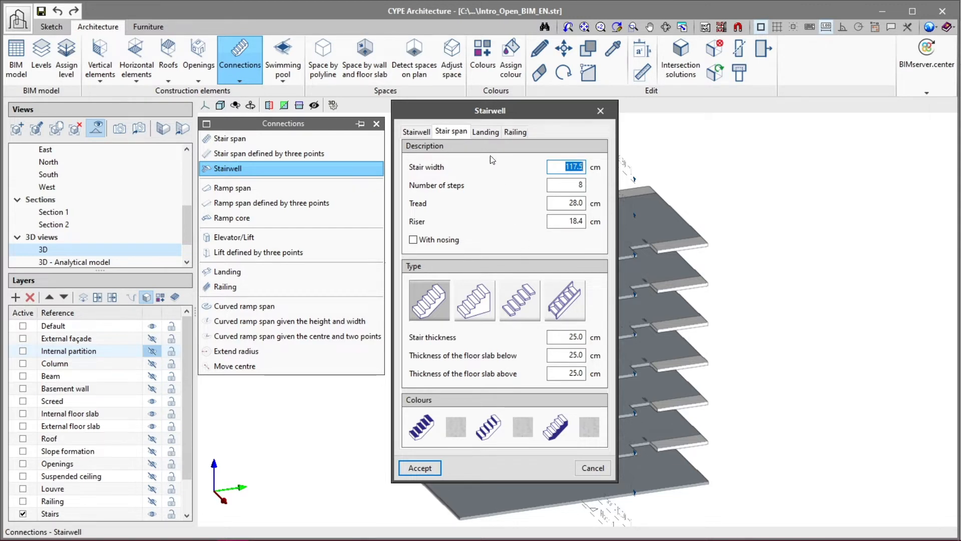
{"action": "left_click", "coordinate": [485, 132]}
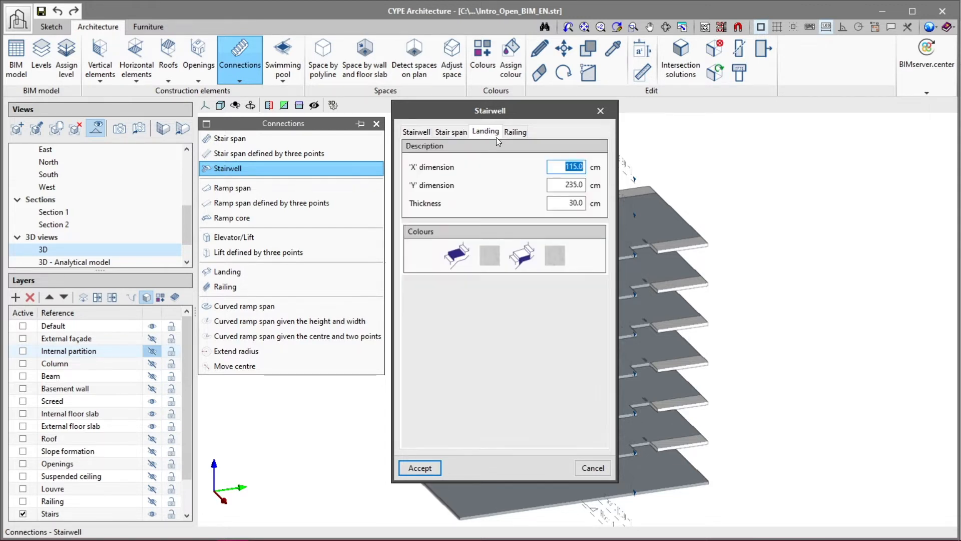
{"action": "mouse_move", "coordinate": [539, 224]}
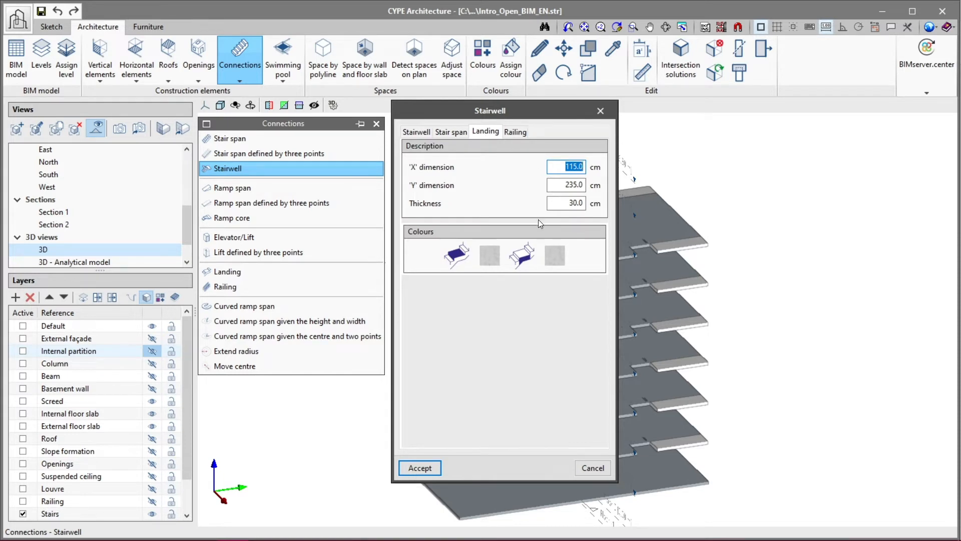
{"action": "mouse_move", "coordinate": [526, 149]}
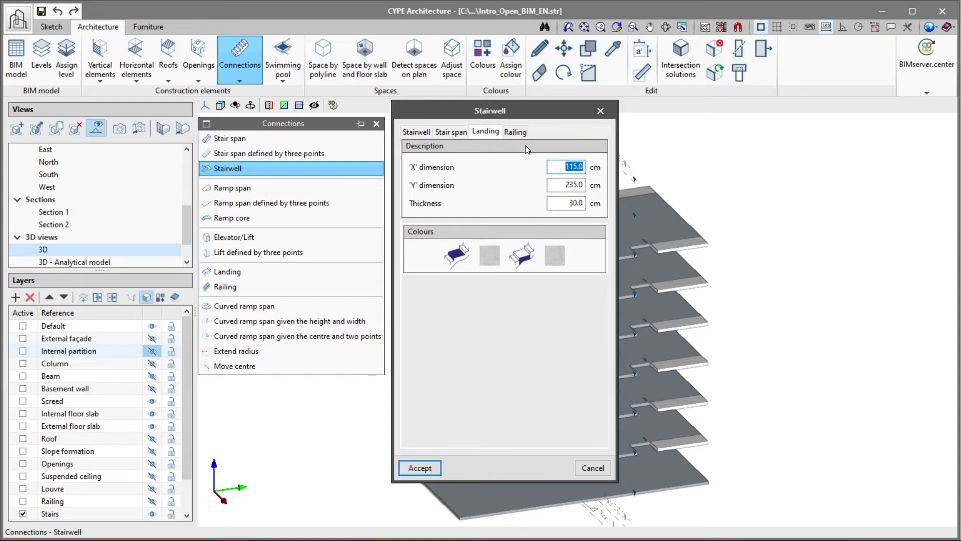
{"action": "left_click", "coordinate": [515, 132]}
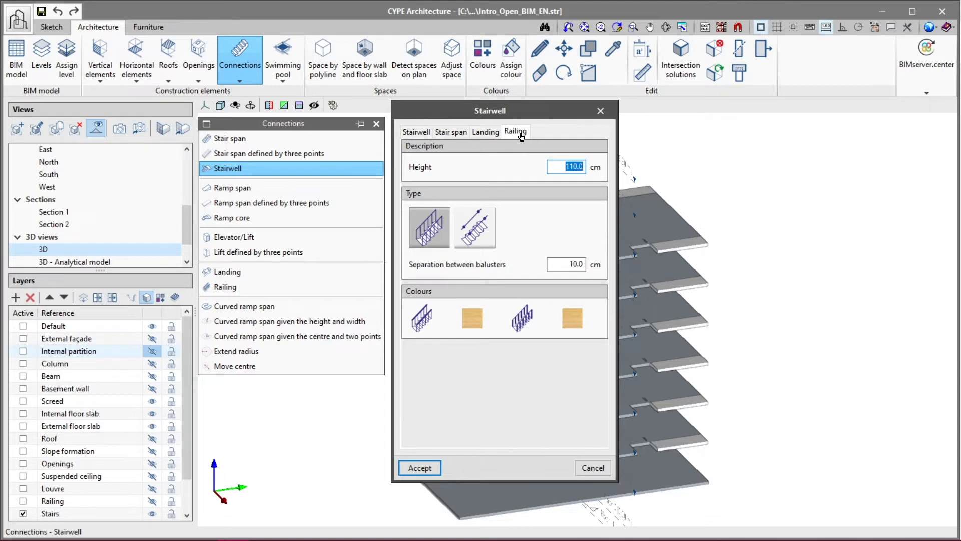
{"action": "mouse_move", "coordinate": [541, 181]}
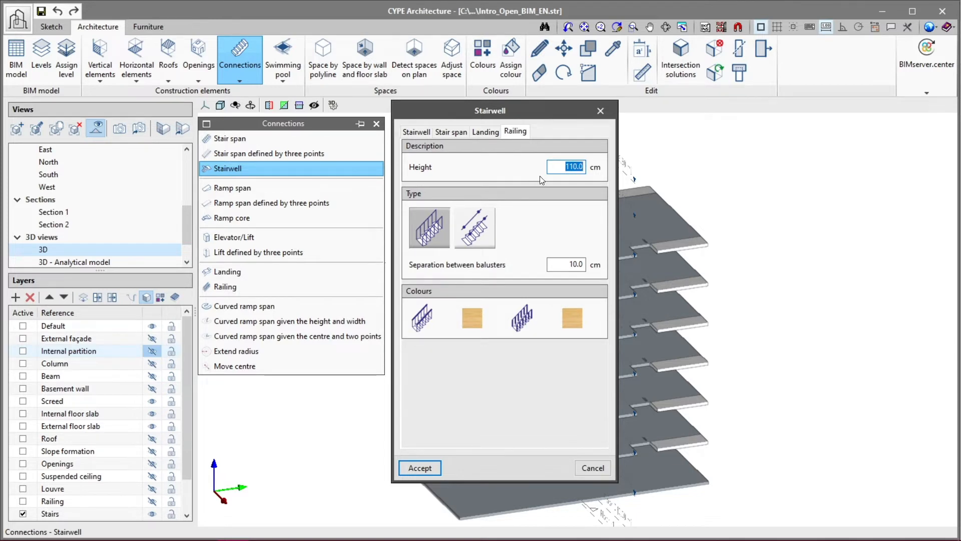
{"action": "mouse_move", "coordinate": [516, 251]}
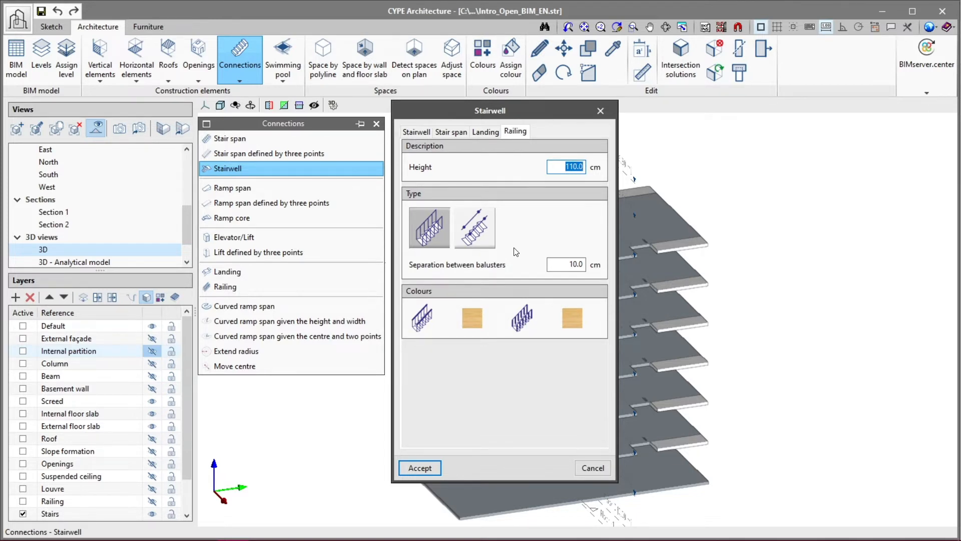
{"action": "mouse_move", "coordinate": [516, 271]}
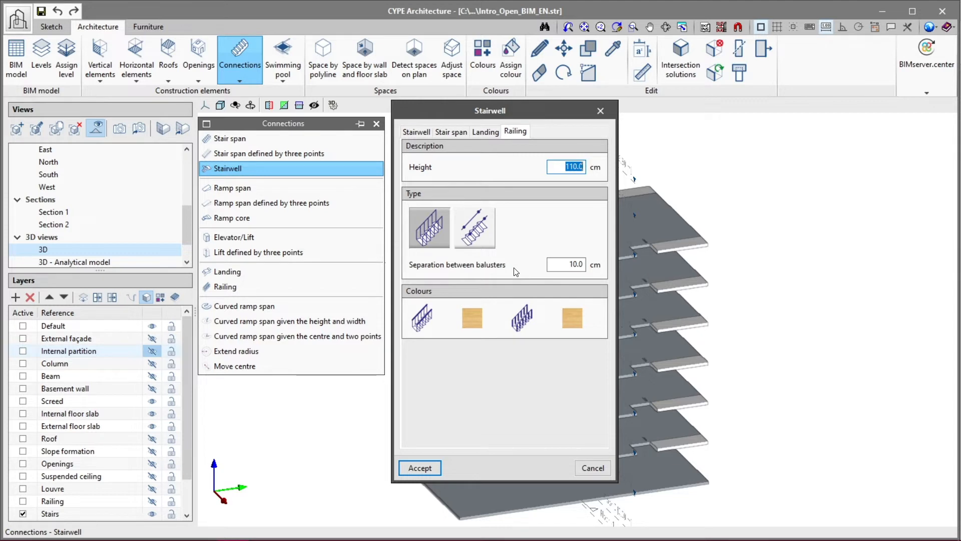
{"action": "mouse_move", "coordinate": [468, 361]}
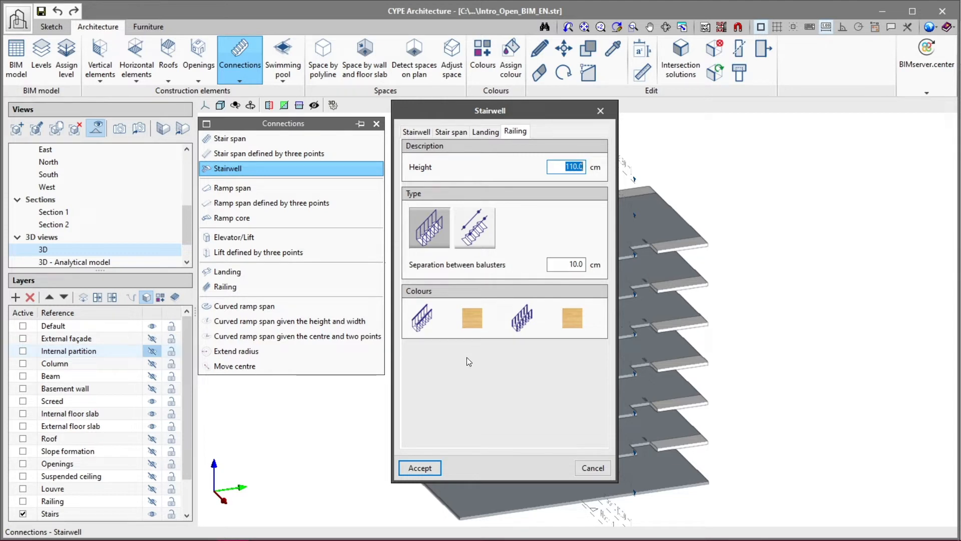
{"action": "left_click", "coordinate": [420, 467]}
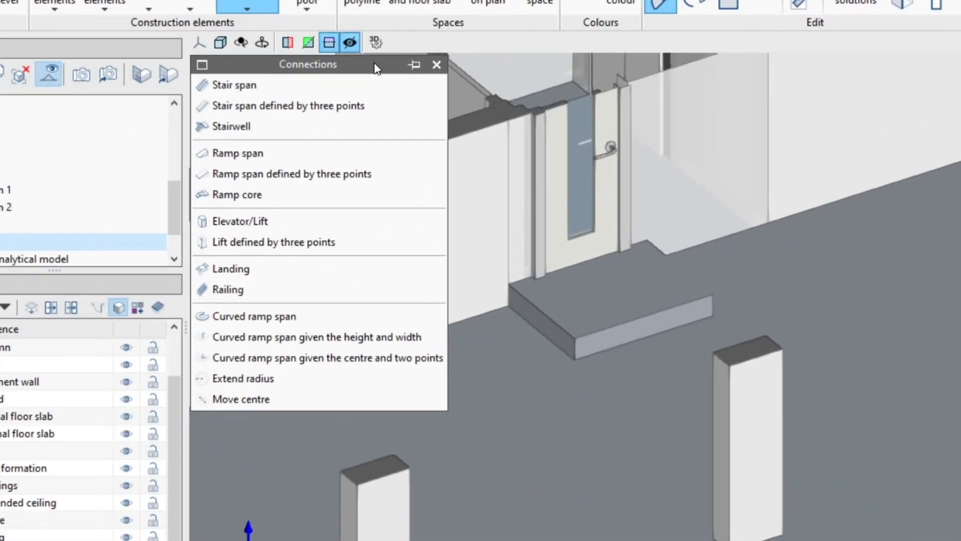
{"action": "mouse_move", "coordinate": [318, 161]}
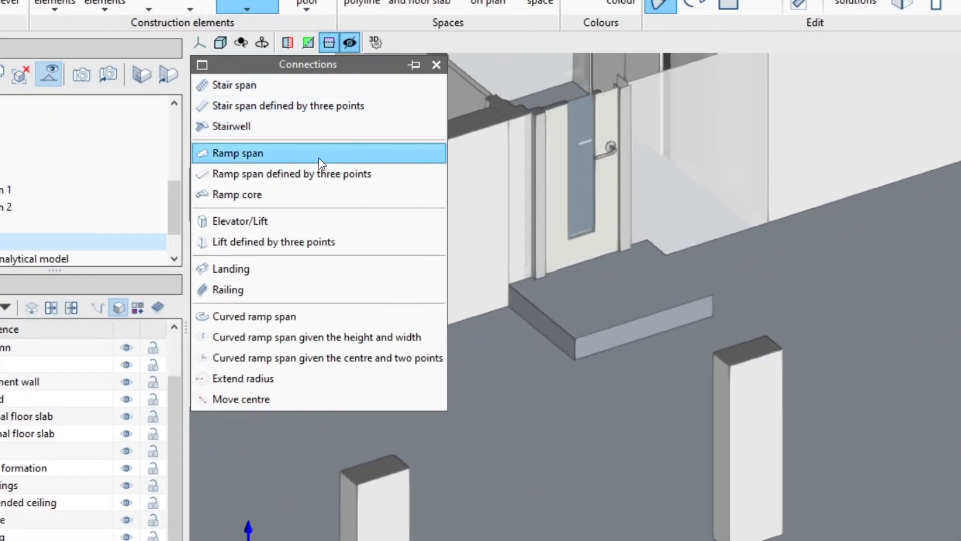
{"action": "mouse_move", "coordinate": [373, 186]}
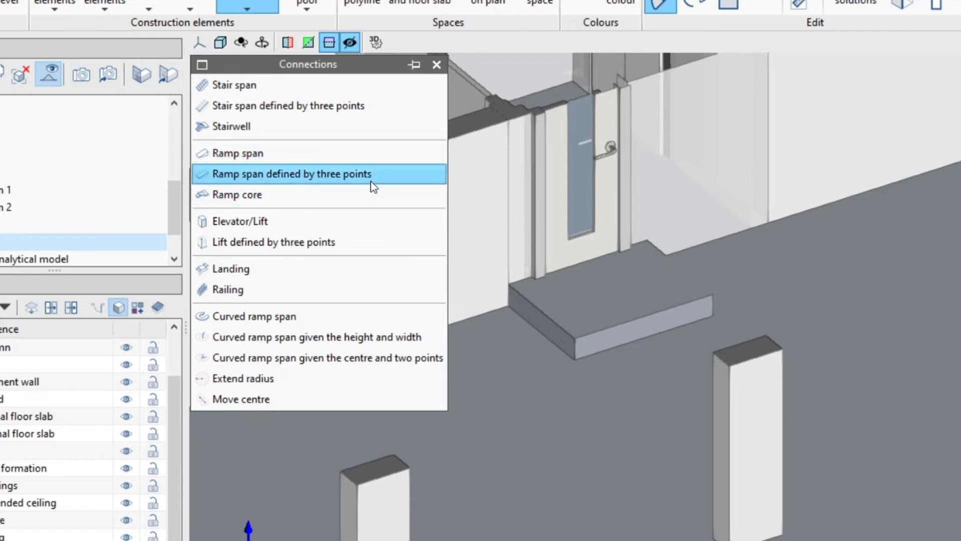
{"action": "mouse_move", "coordinate": [325, 202]}
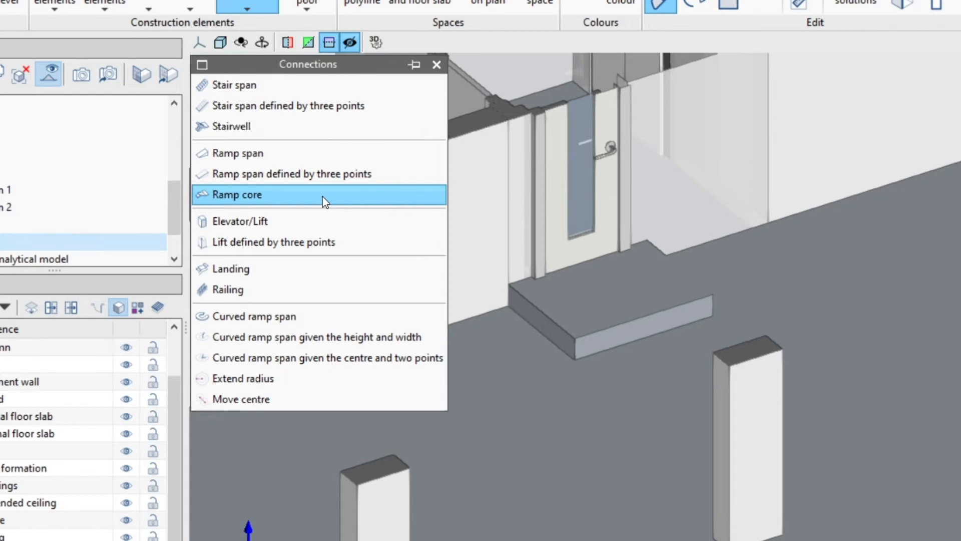
- Start inserting the 100 × 250 × 20 cm ramp span 'Example ramp'
{"action": "left_click", "coordinate": [237, 153]}
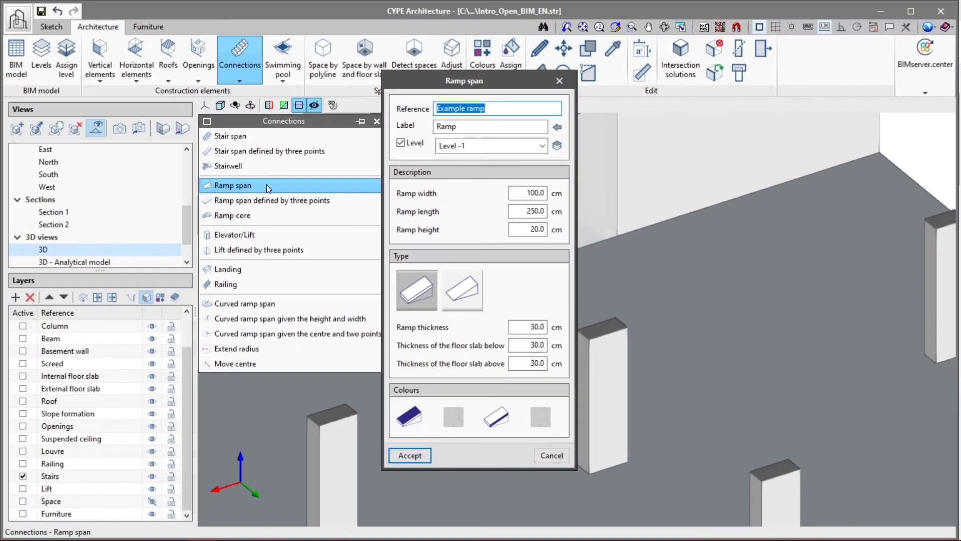
{"action": "mouse_move", "coordinate": [499, 227]}
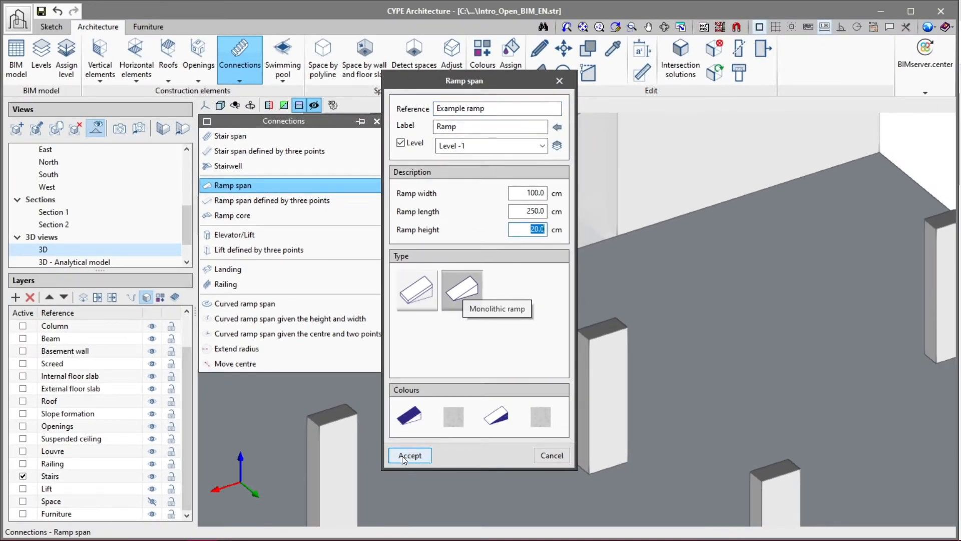
{"action": "left_click", "coordinate": [409, 455]}
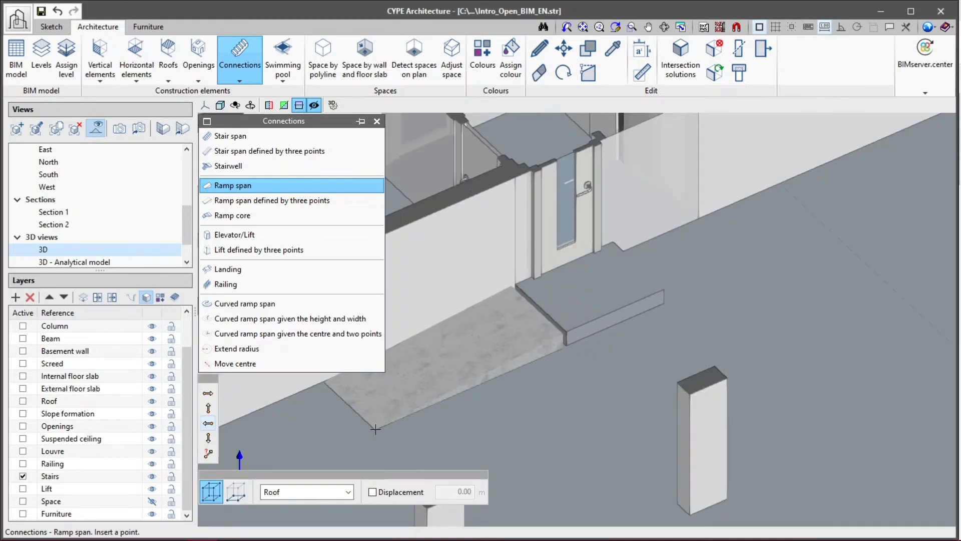
- Place the ramp span at the door landing, then try and dismiss the three-point ramp option
{"action": "left_click", "coordinate": [562, 49]}
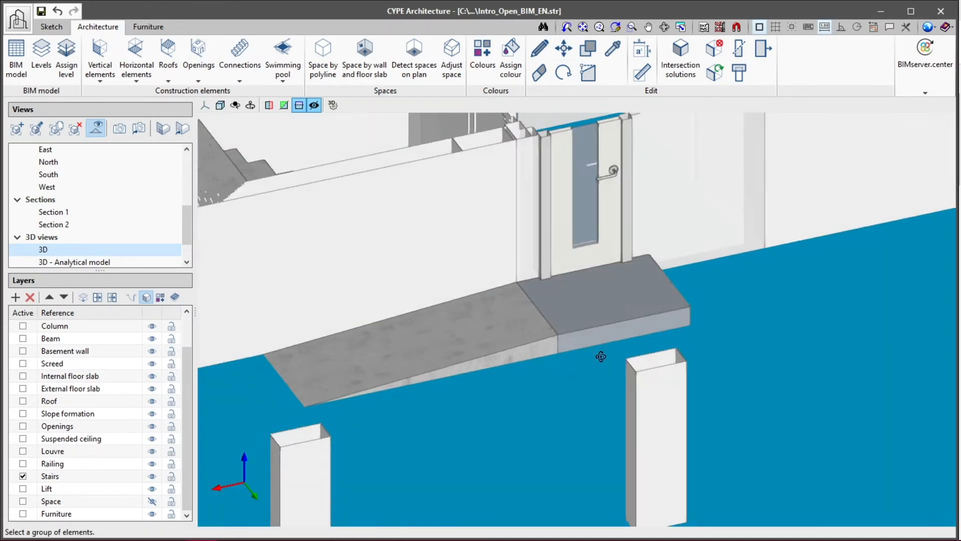
{"action": "left_click", "coordinate": [239, 53]}
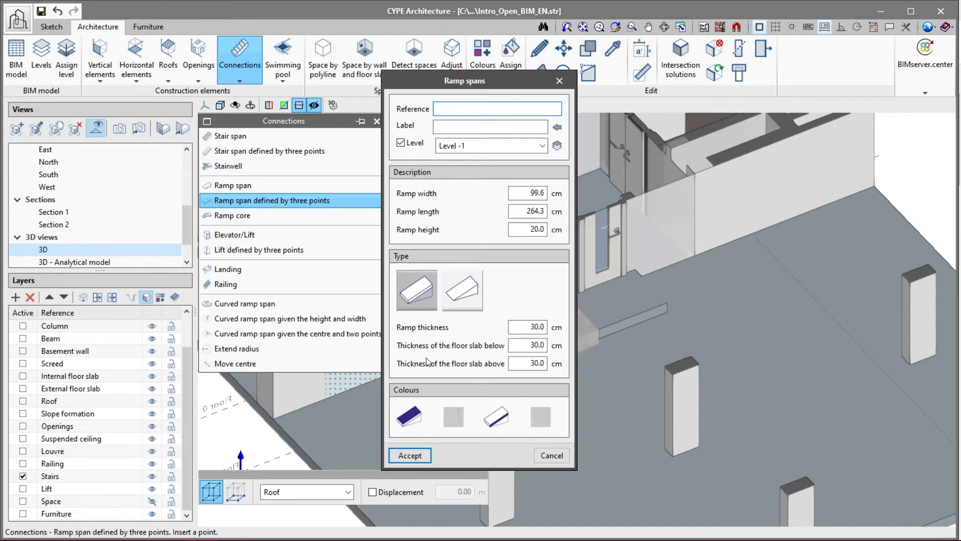
{"action": "left_click", "coordinate": [410, 455]}
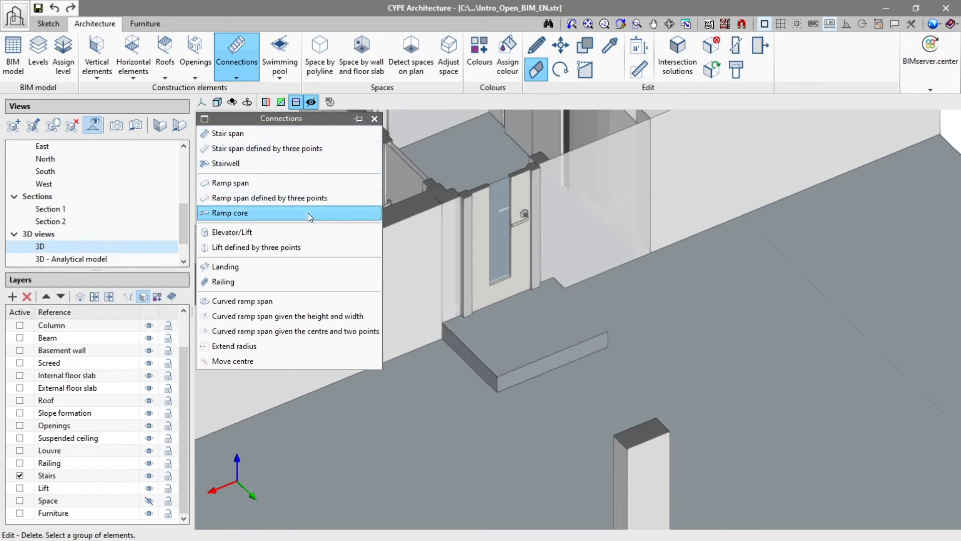
- Place a ramp core in front of the door after reviewing its span and landing settings
{"action": "left_click", "coordinate": [230, 213]}
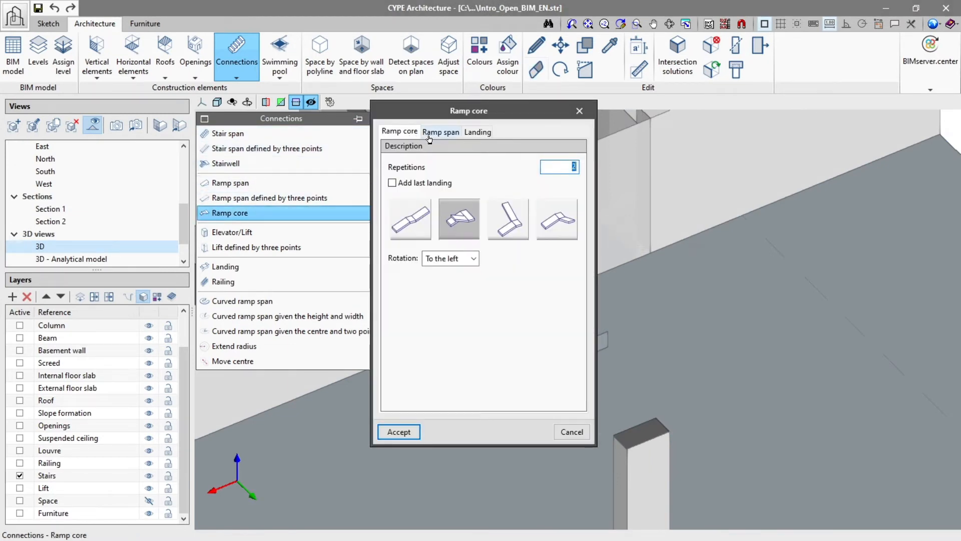
{"action": "left_click", "coordinate": [441, 132]}
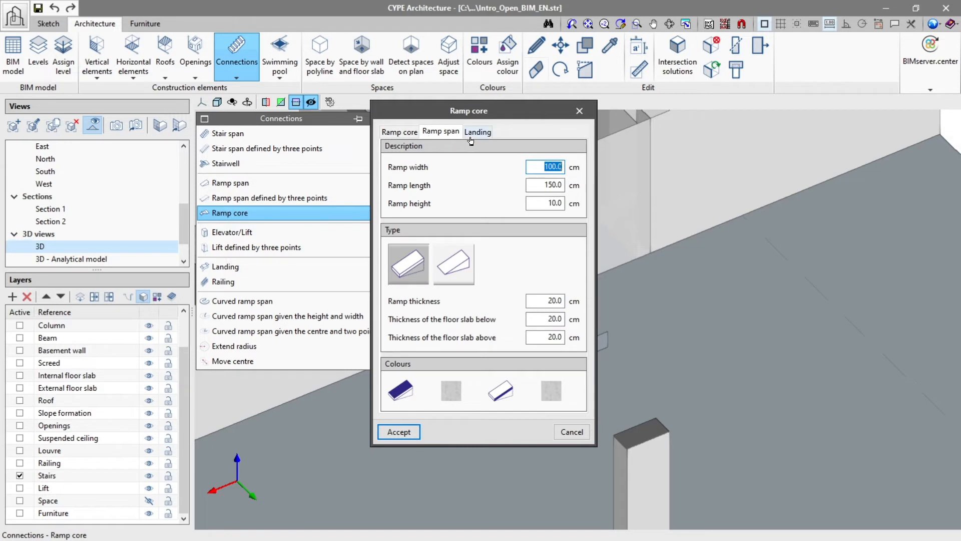
{"action": "left_click", "coordinate": [477, 131]}
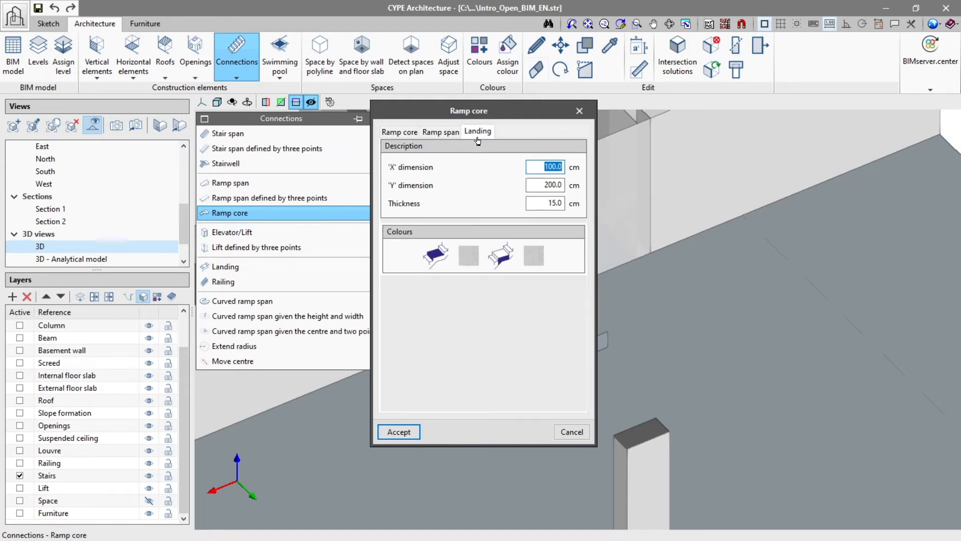
{"action": "left_click", "coordinate": [398, 432]}
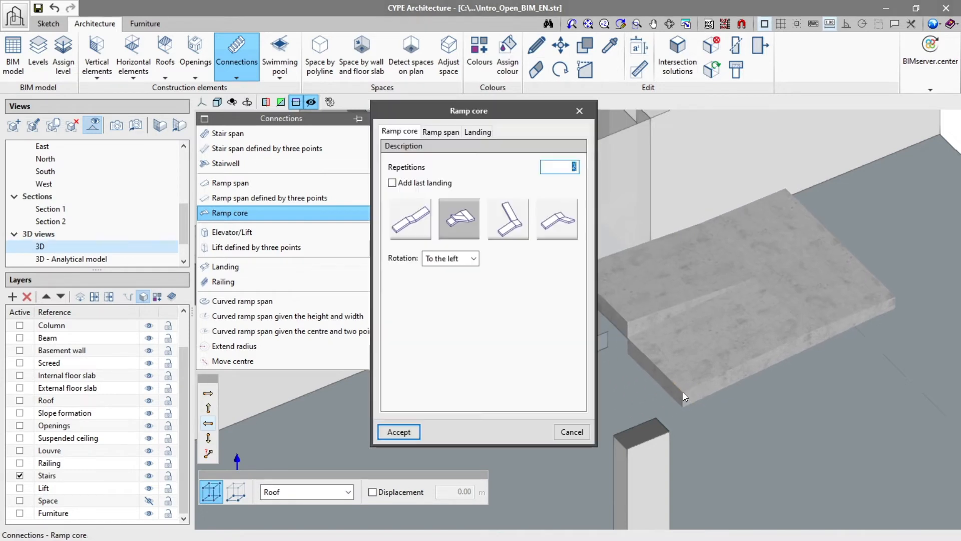
{"action": "left_click", "coordinate": [398, 432]}
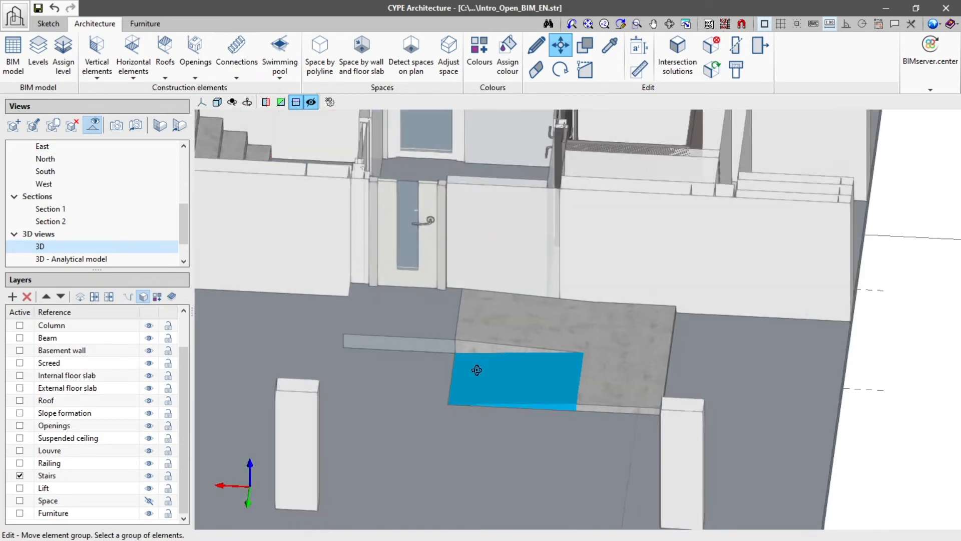
{"action": "left_click", "coordinate": [236, 50]}
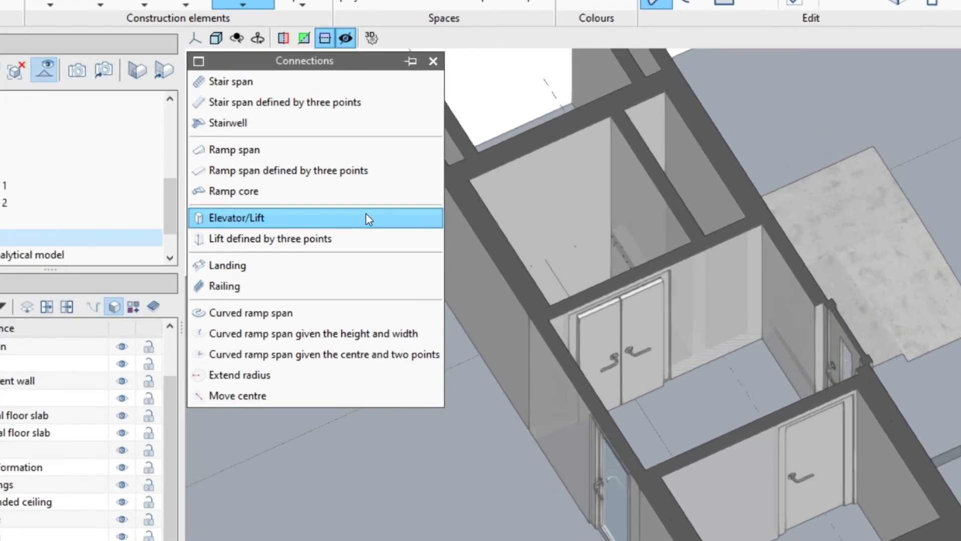
{"action": "mouse_move", "coordinate": [362, 249]}
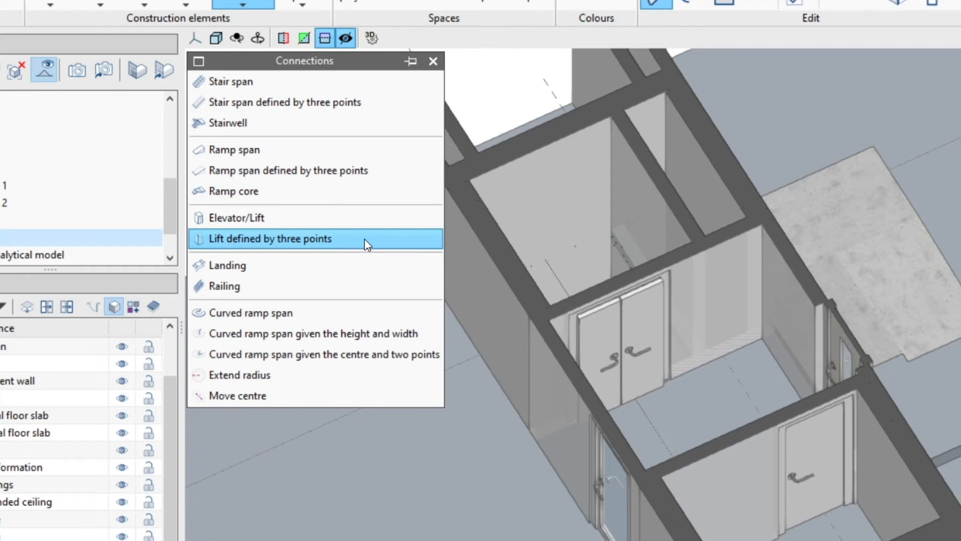
- Start inserting the 170 × 180 × 220 cm lift 'Example elevator' on Level 0
{"action": "left_click", "coordinate": [237, 217]}
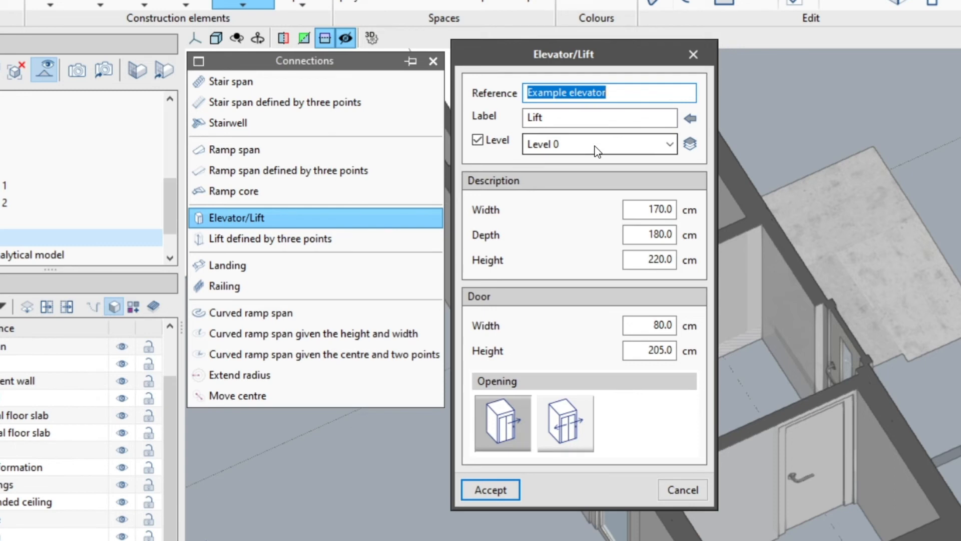
{"action": "mouse_move", "coordinate": [587, 228]}
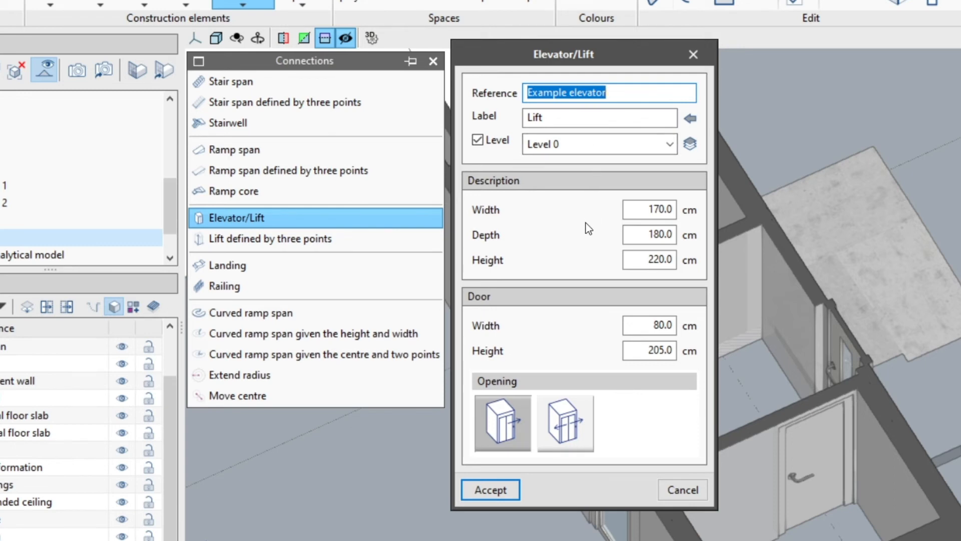
{"action": "mouse_move", "coordinate": [580, 281]}
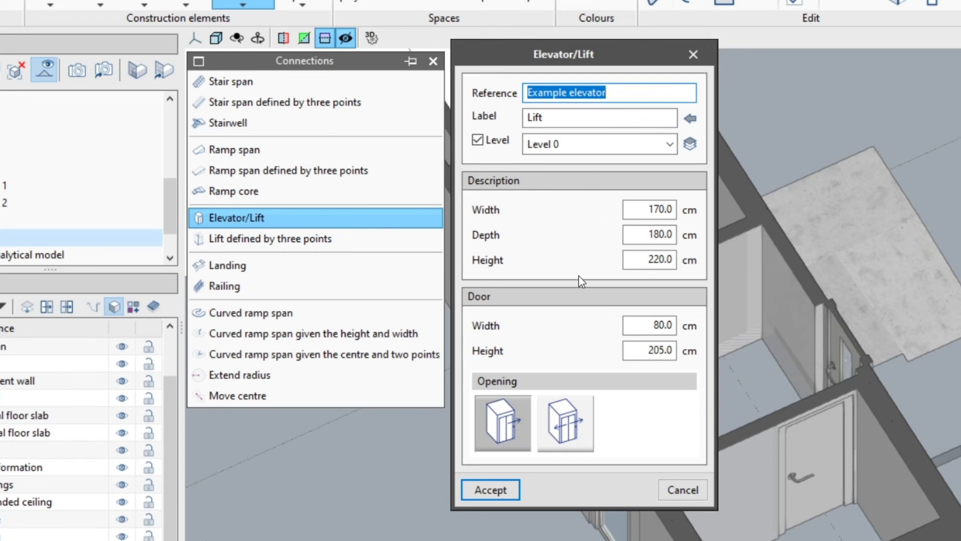
{"action": "mouse_move", "coordinate": [537, 412]}
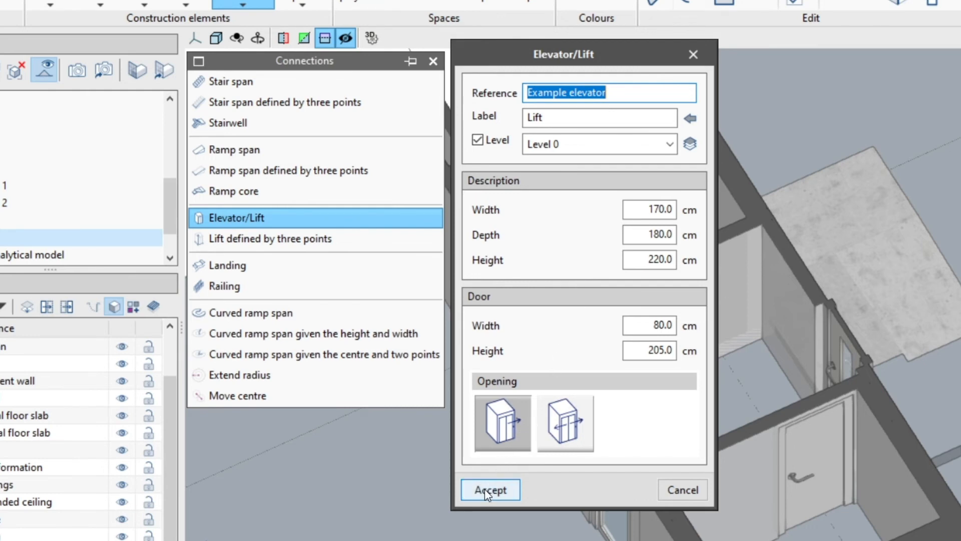
- Accept the lift dimensions, insert the lift at the shaft door, and delete its -1.45 m stop
{"action": "left_click", "coordinate": [490, 489]}
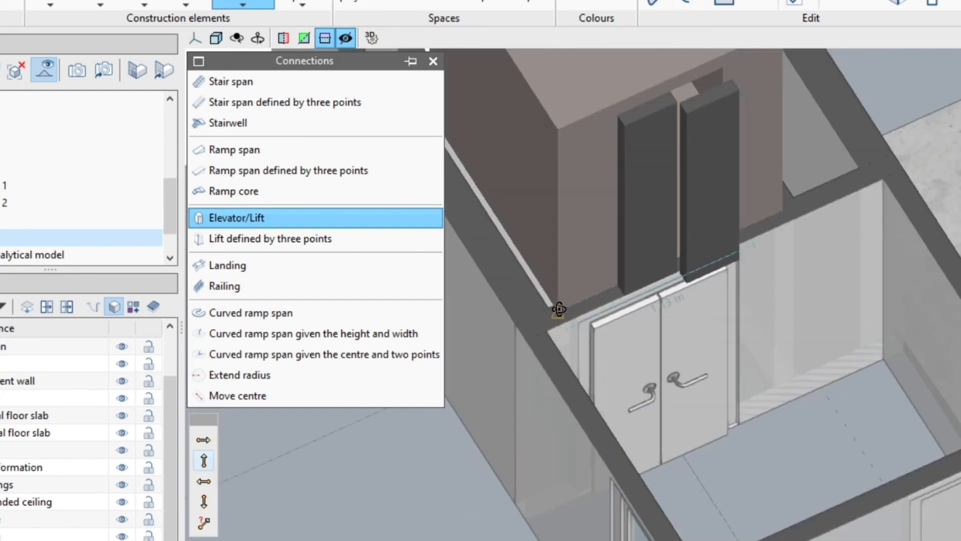
{"action": "left_click", "coordinate": [237, 217]}
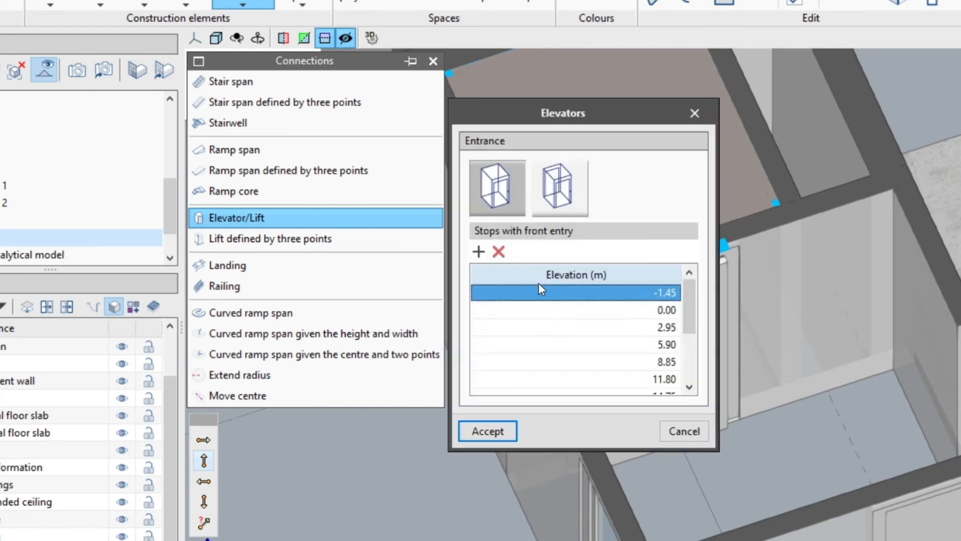
{"action": "left_click", "coordinate": [498, 251]}
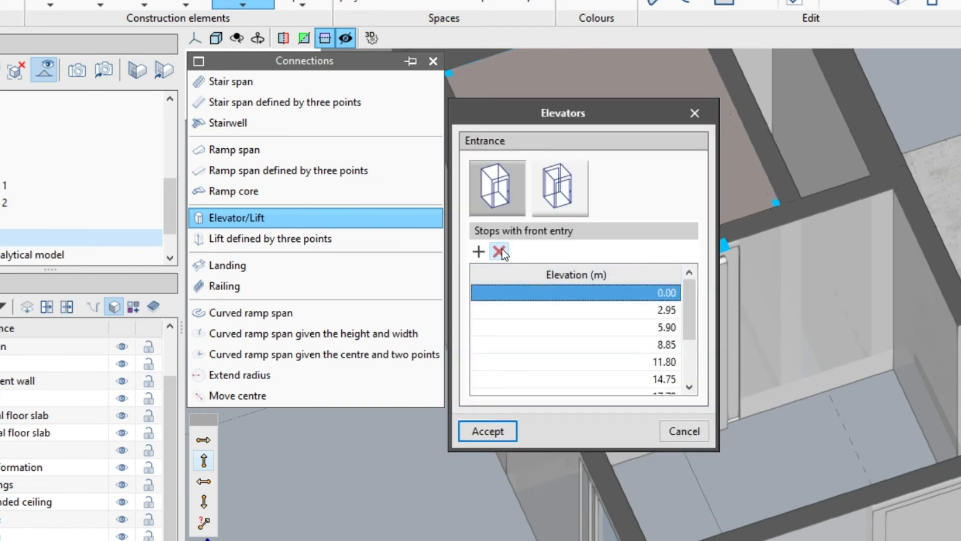
{"action": "left_click", "coordinate": [487, 431]}
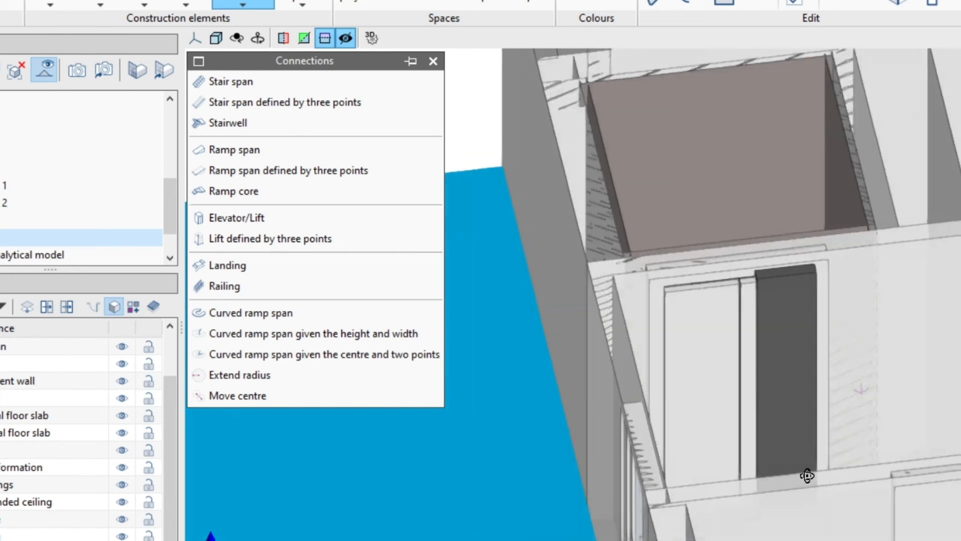
{"action": "left_click_drag", "start_coordinate": [808, 475], "coordinate": [877, 496]}
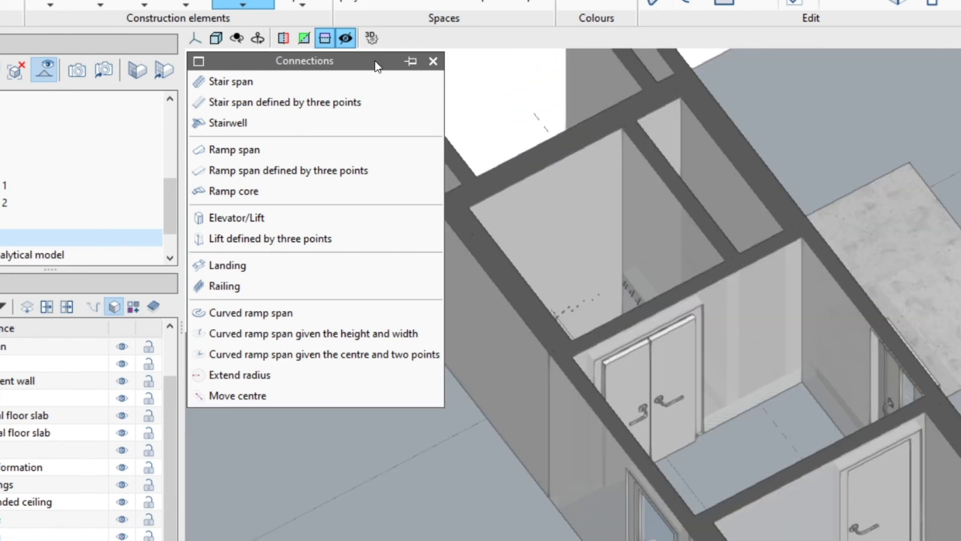
{"action": "mouse_move", "coordinate": [351, 224]}
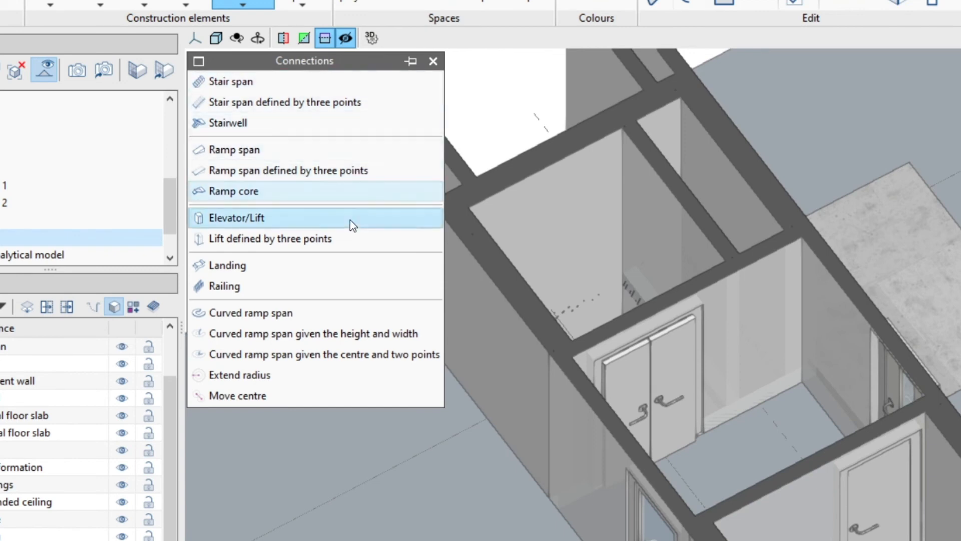
{"action": "mouse_move", "coordinate": [346, 238]}
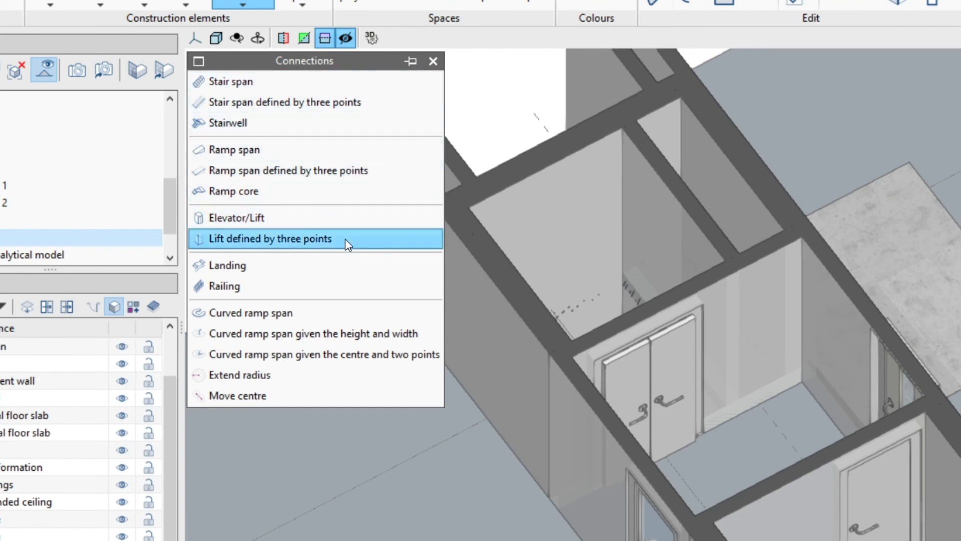